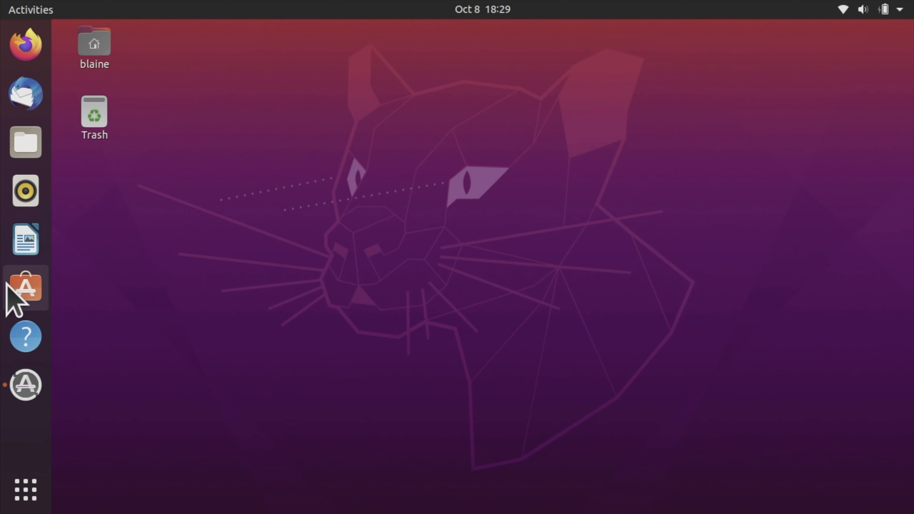
pyautogui.moveTo(32, 294)
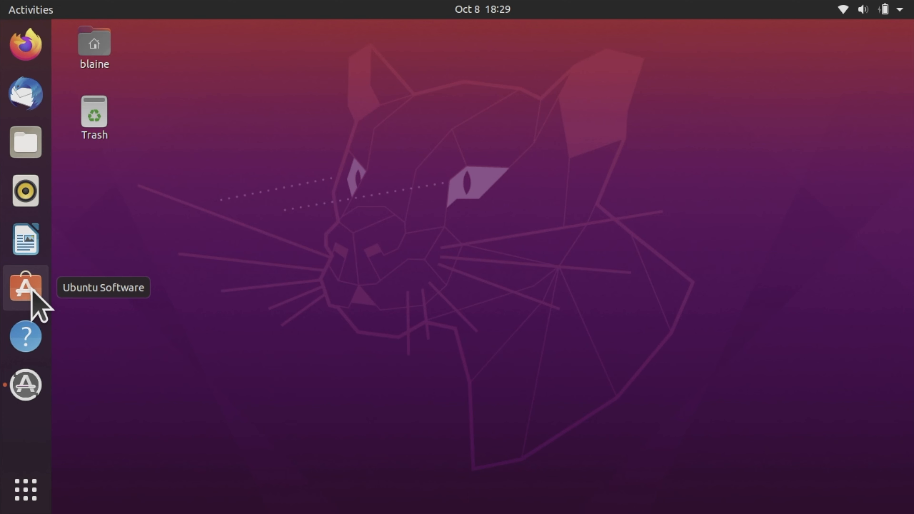
# Launch Ubuntu Software from the dock so it opens on its Explore page
pyautogui.click(25, 288)
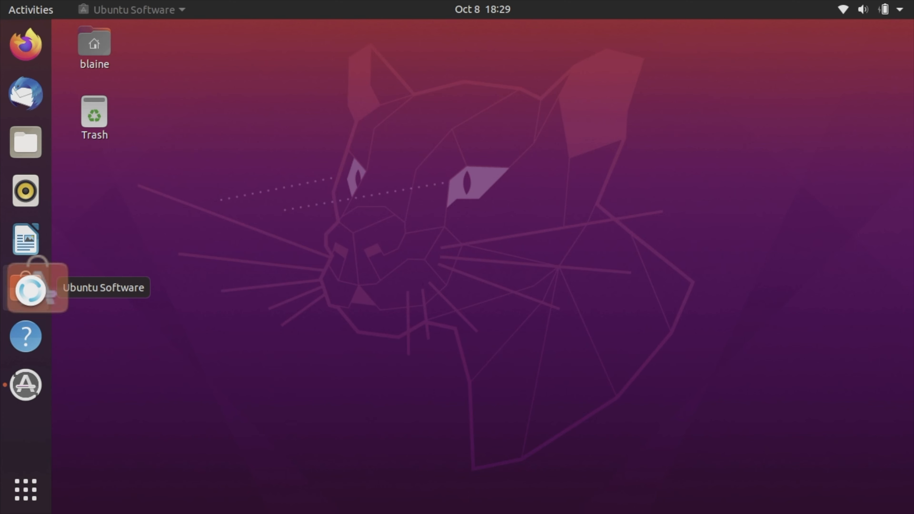
pyautogui.click(26, 289)
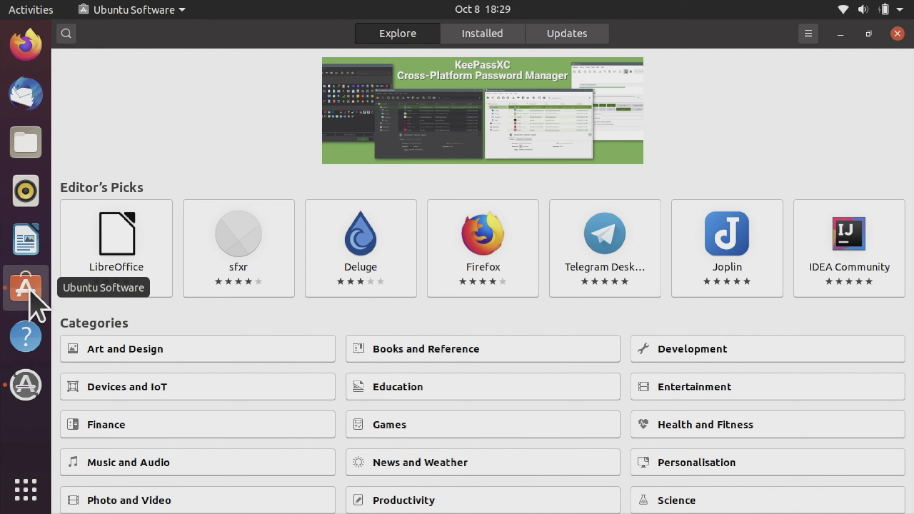
pyautogui.moveTo(418, 434)
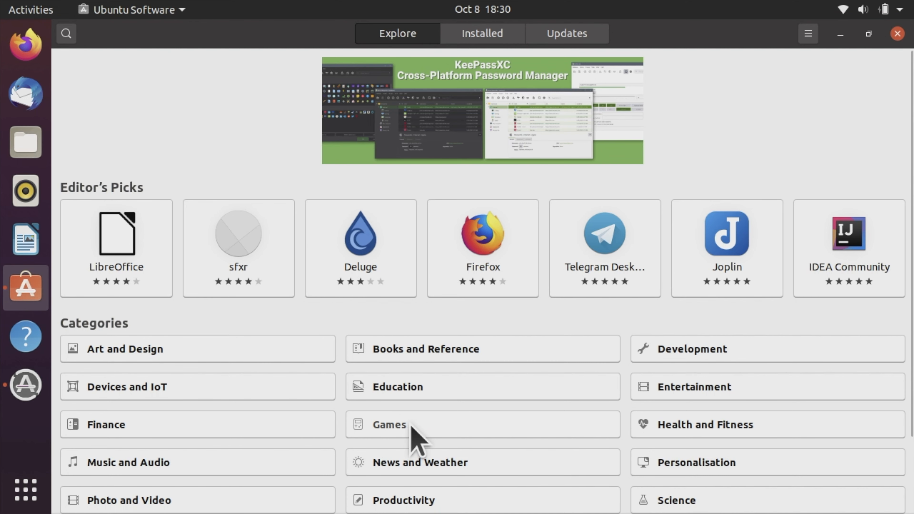
# Browse into the Games category listing RetroArch, 0 A.D. and SuperTuxKart
pyautogui.click(389, 424)
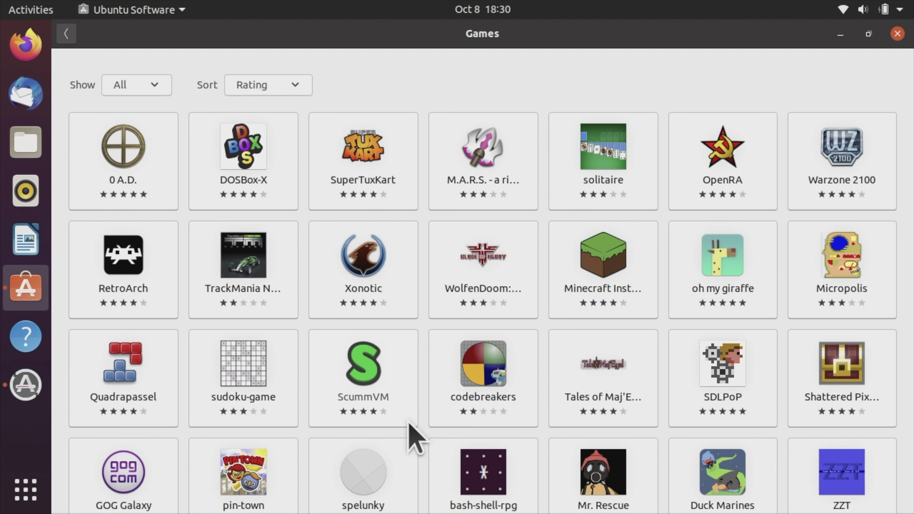
pyautogui.moveTo(140, 260)
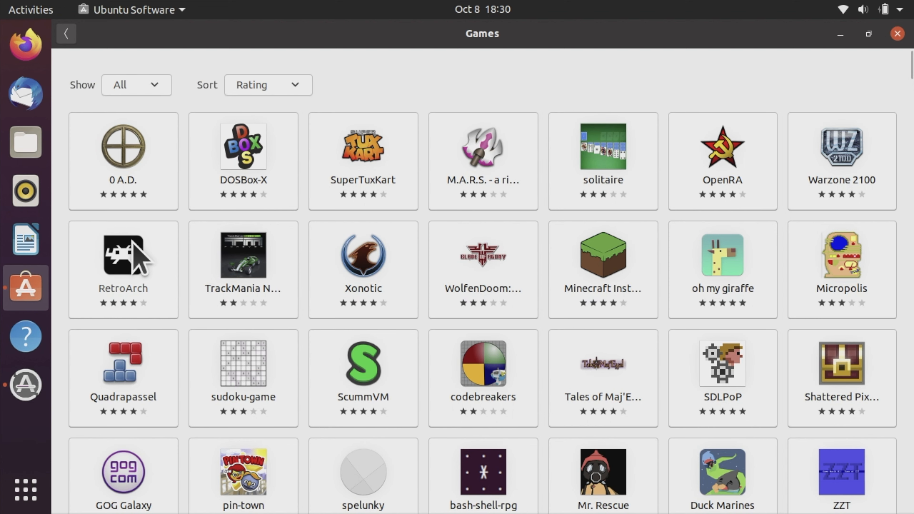
# Install RetroArch from its store details page
pyautogui.click(123, 255)
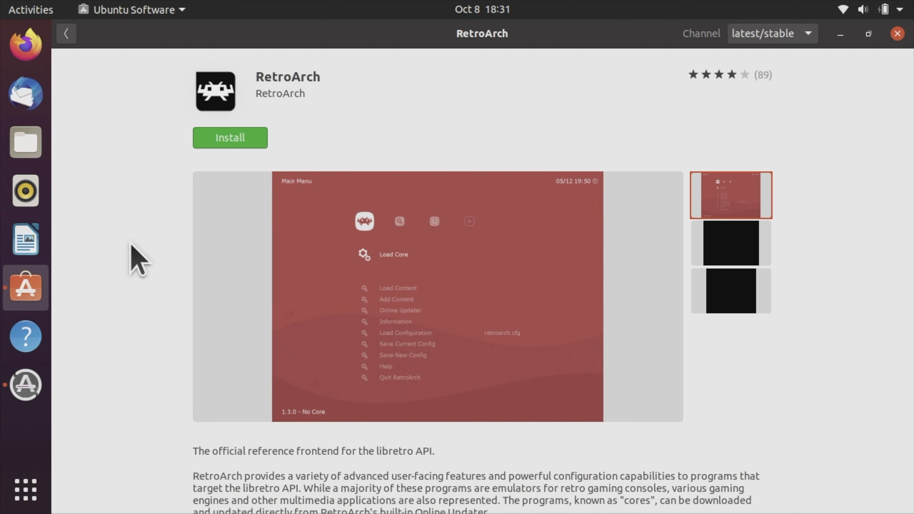
pyautogui.moveTo(191, 186)
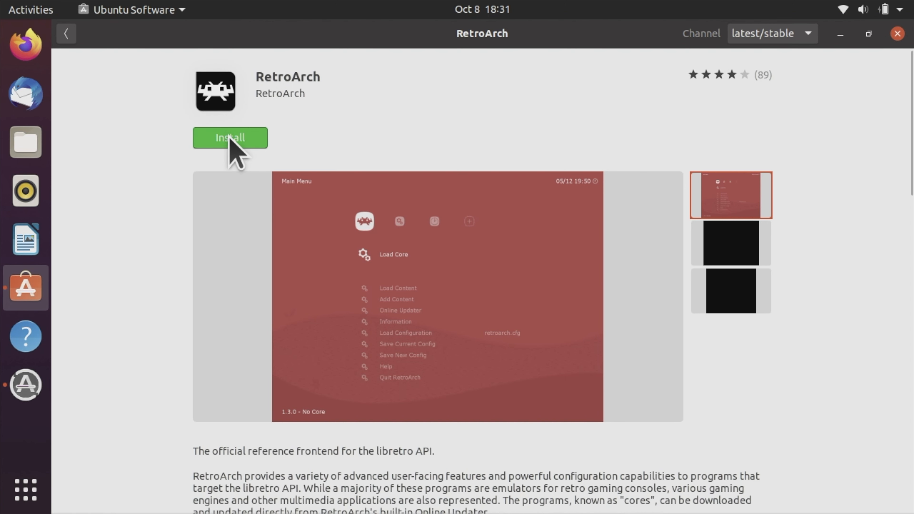
pyautogui.click(230, 137)
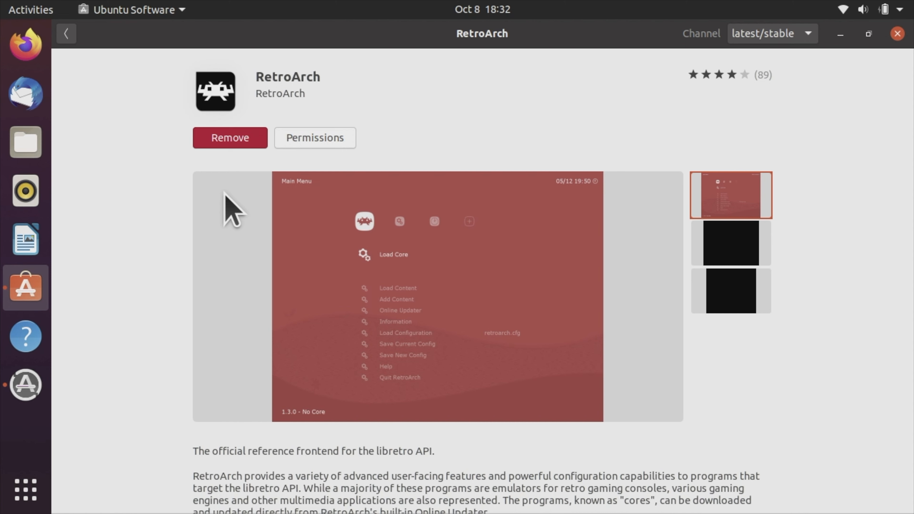
pyautogui.moveTo(755, 43)
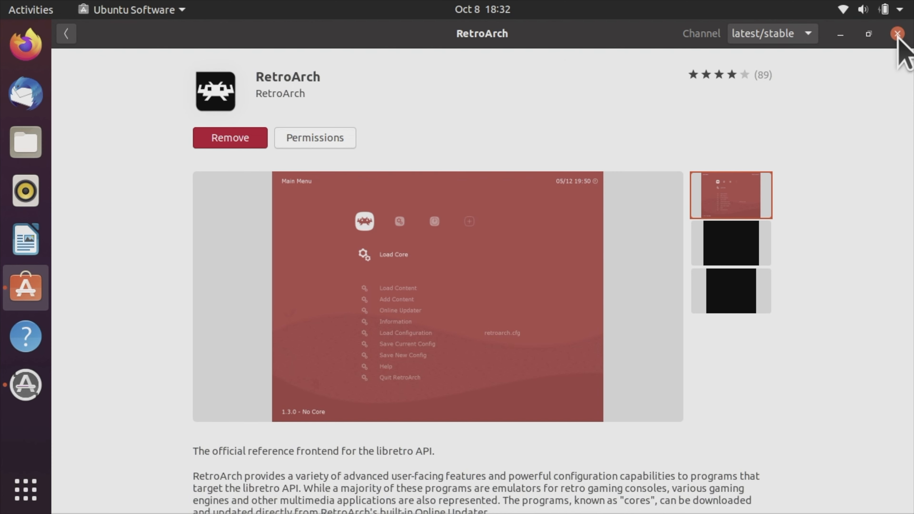
# Close the software store and show the full grid of installed applications
pyautogui.click(896, 33)
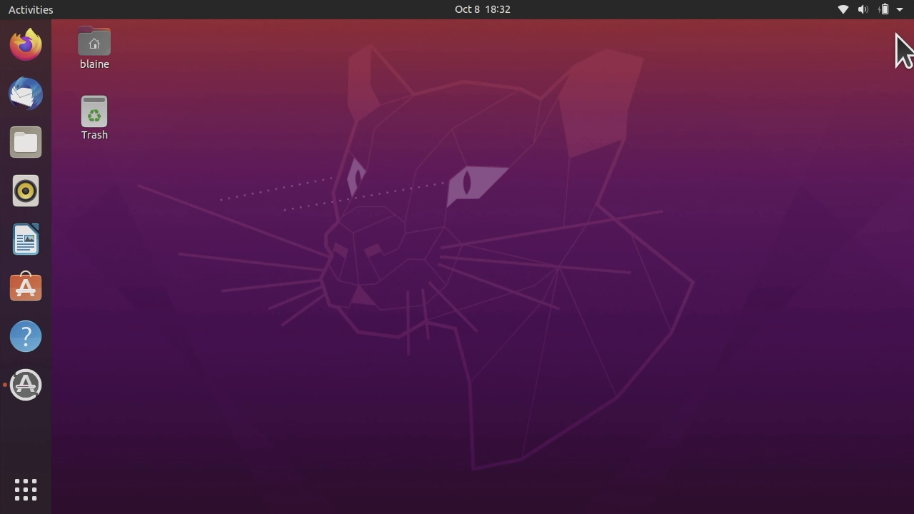
pyautogui.moveTo(234, 347)
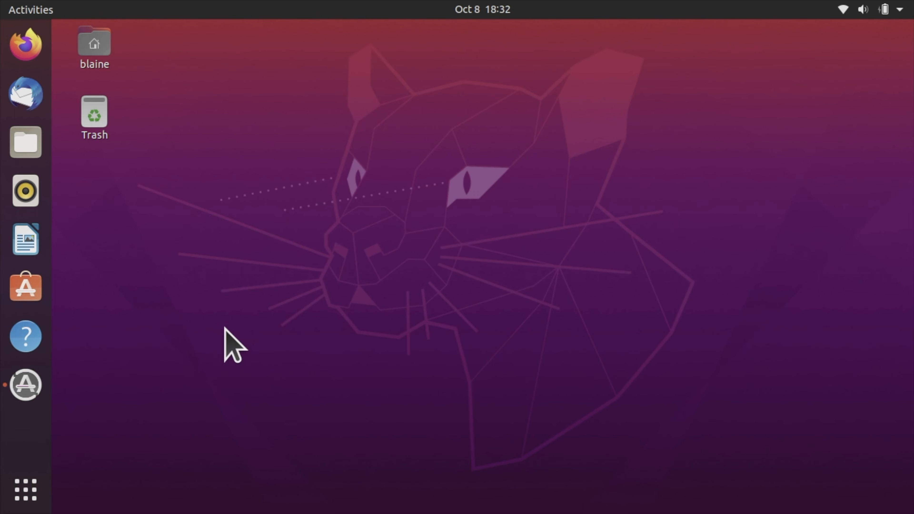
pyautogui.moveTo(26, 489)
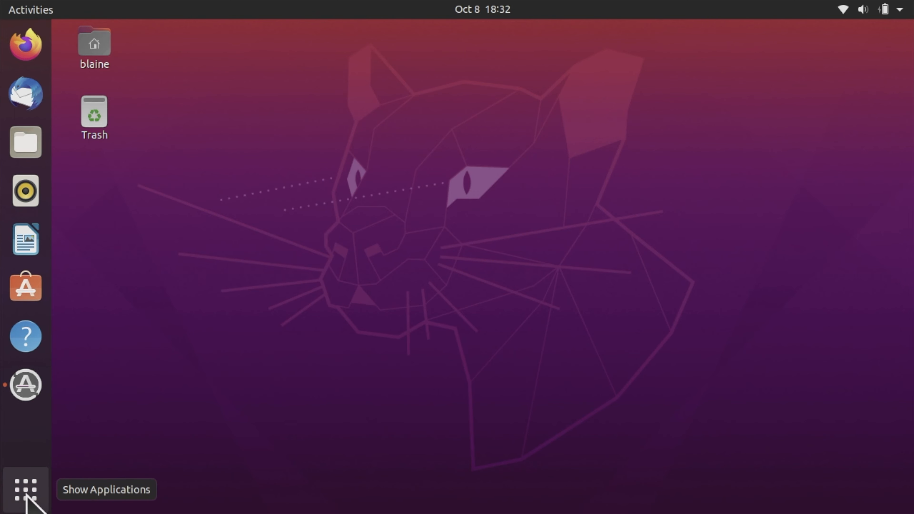
pyautogui.click(25, 490)
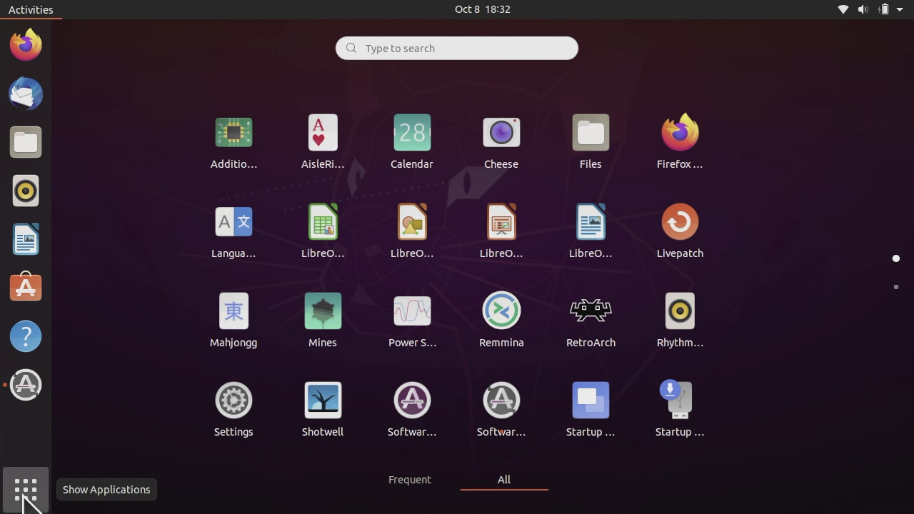
pyautogui.moveTo(487, 402)
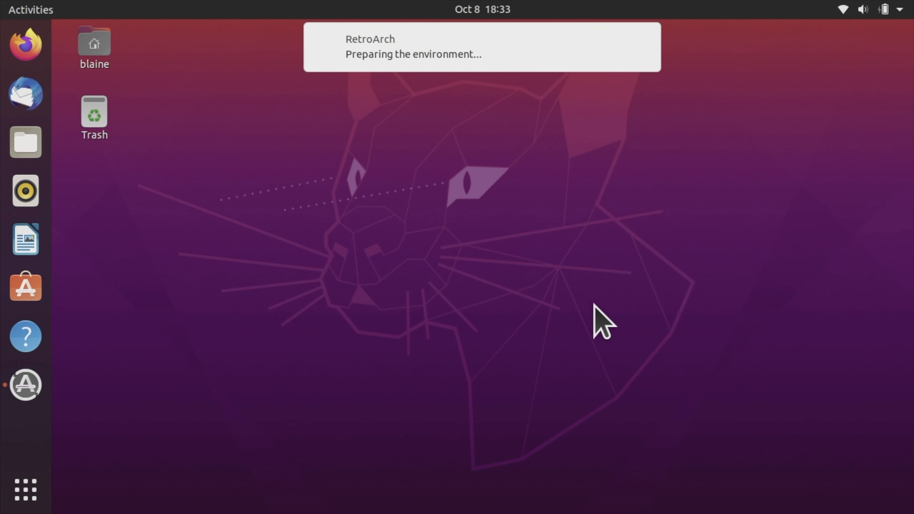
pyautogui.moveTo(594, 323)
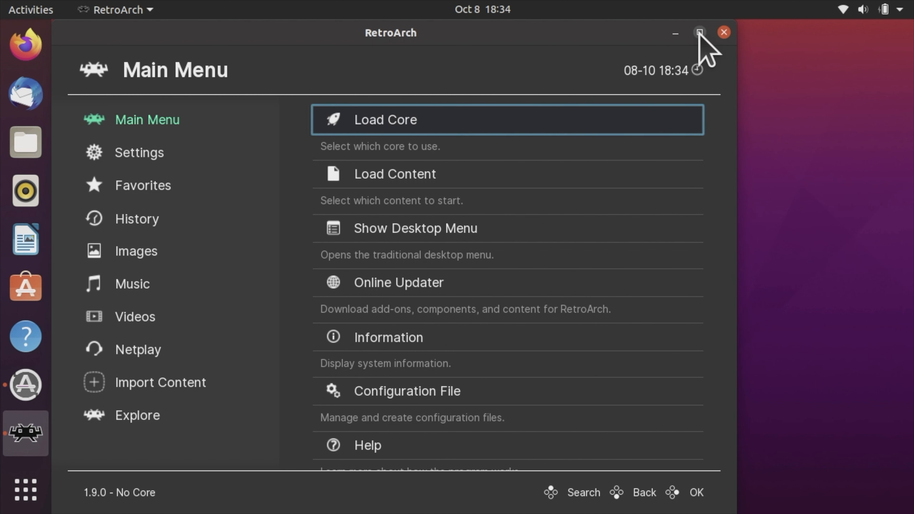
# Maximize the RetroArch window and then quit the program
pyautogui.click(699, 32)
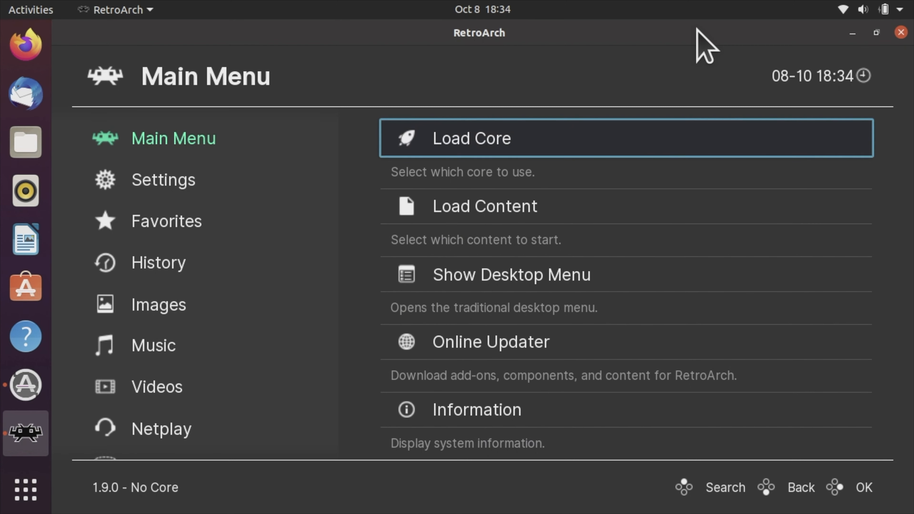
pyautogui.moveTo(909, 38)
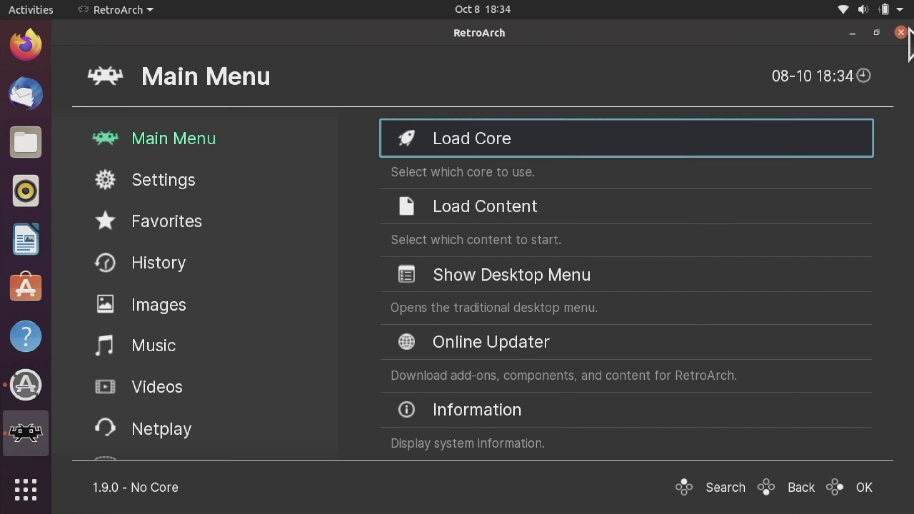
pyautogui.moveTo(905, 45)
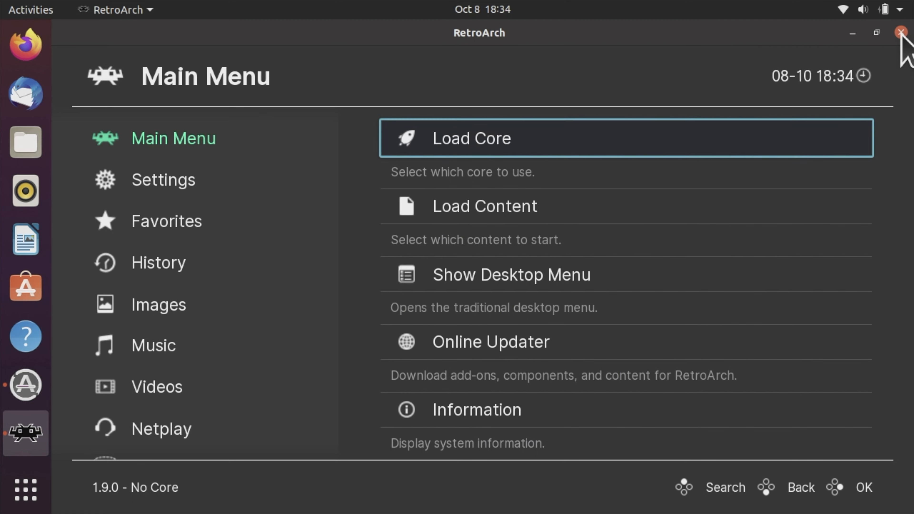
pyautogui.click(900, 32)
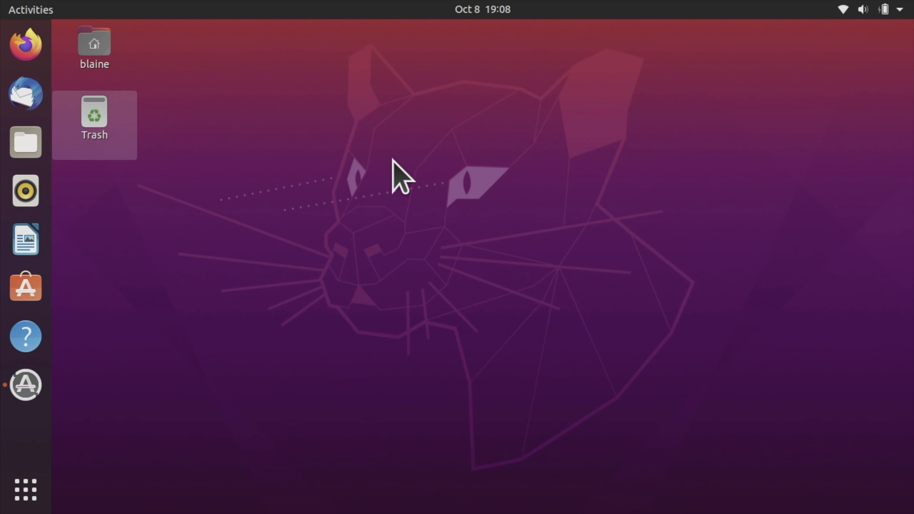
pyautogui.moveTo(25, 142)
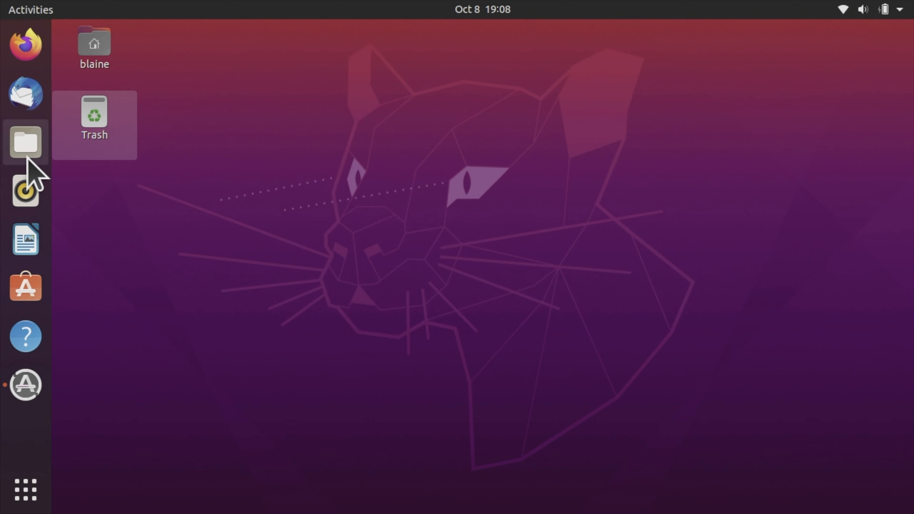
pyautogui.moveTo(26, 143)
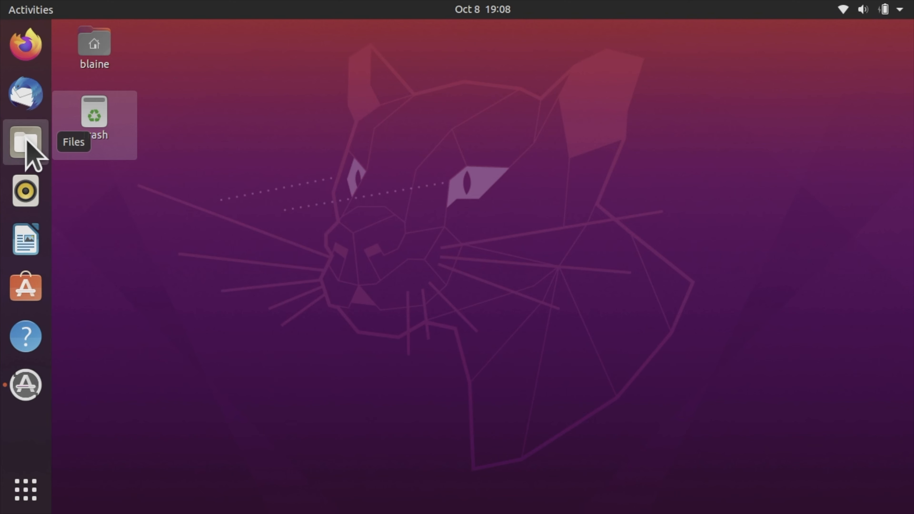
# Open Files and show Other Locations with the NAS share on diskstation.local
pyautogui.click(26, 142)
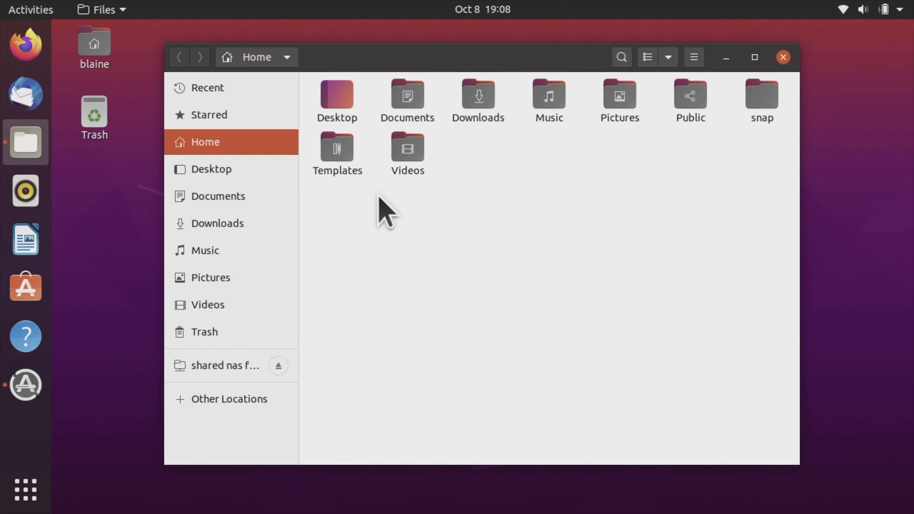
pyautogui.moveTo(513, 192)
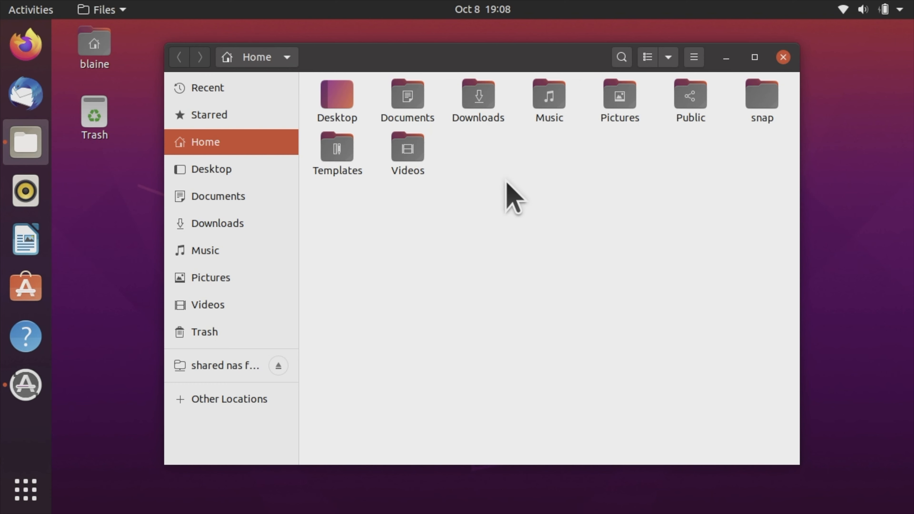
pyautogui.moveTo(381, 335)
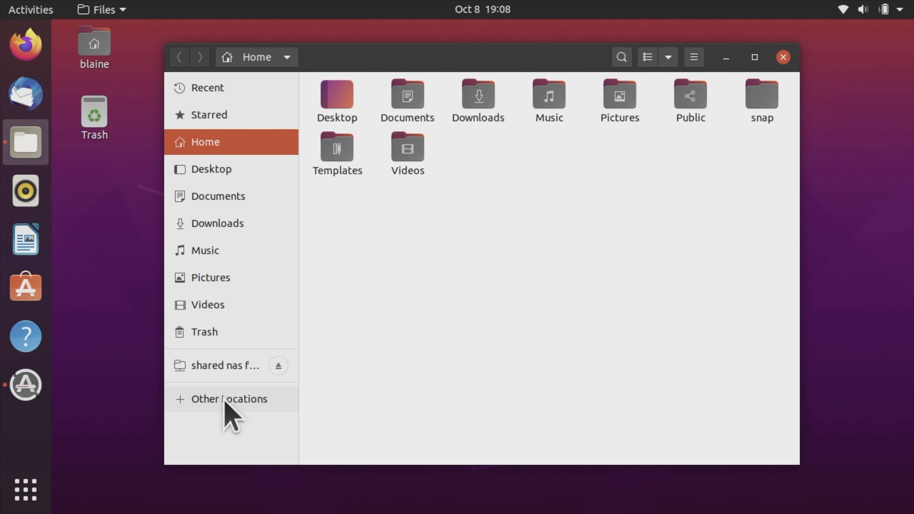
pyautogui.click(229, 399)
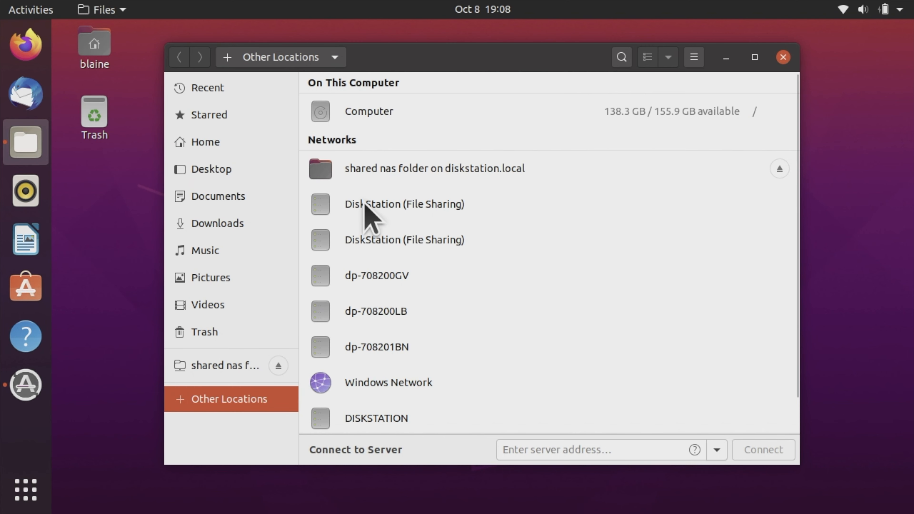
pyautogui.moveTo(408, 181)
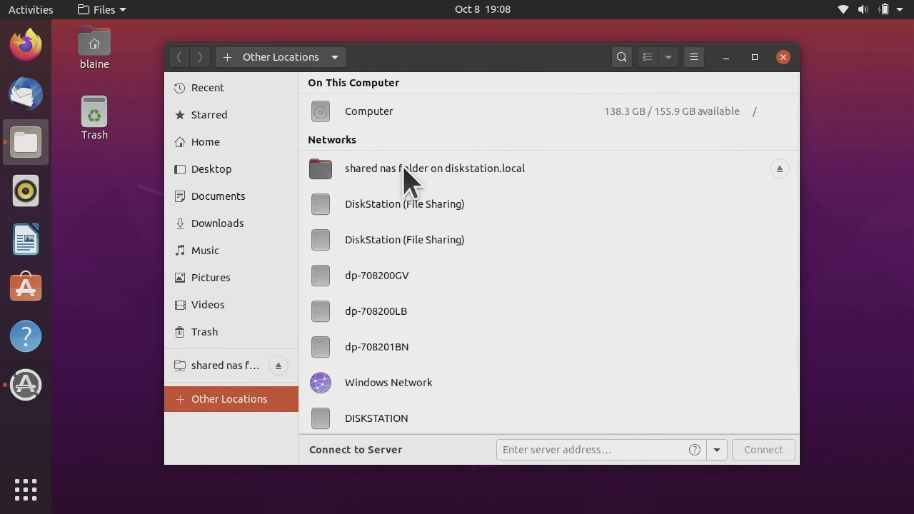
# Navigate the NAS share into the RetroArch BIOS System Files folder
pyautogui.doubleClick(433, 168)
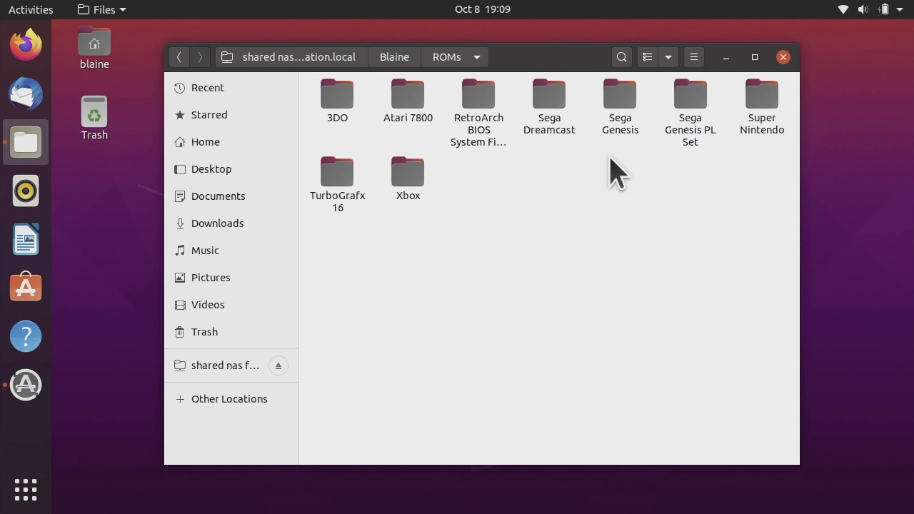
pyautogui.moveTo(488, 192)
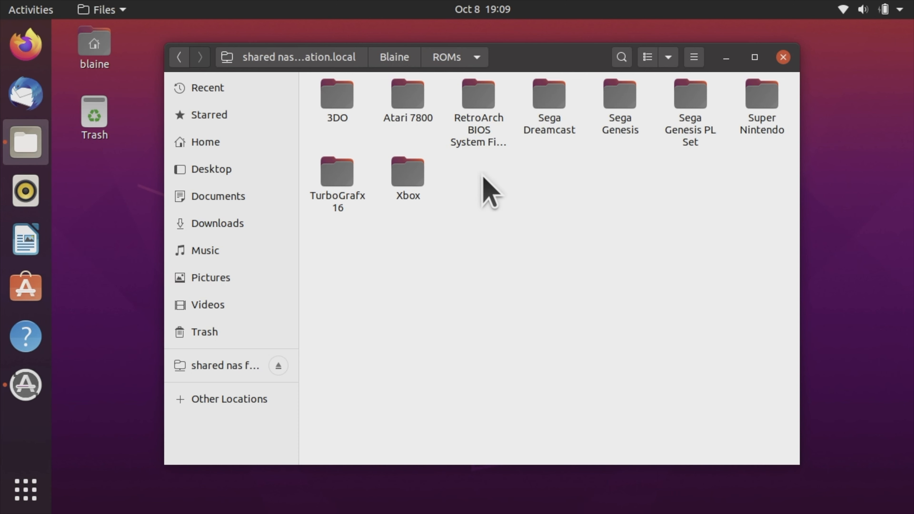
pyautogui.moveTo(479, 102)
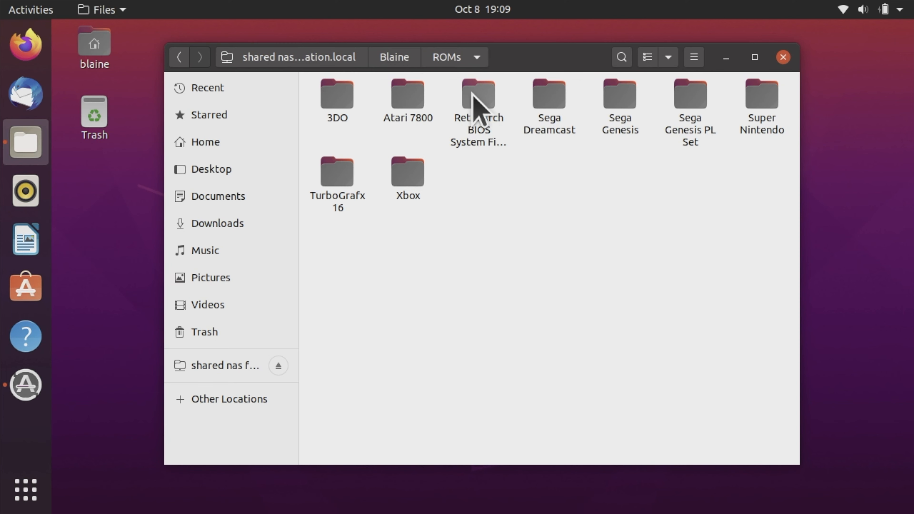
pyautogui.doubleClick(478, 93)
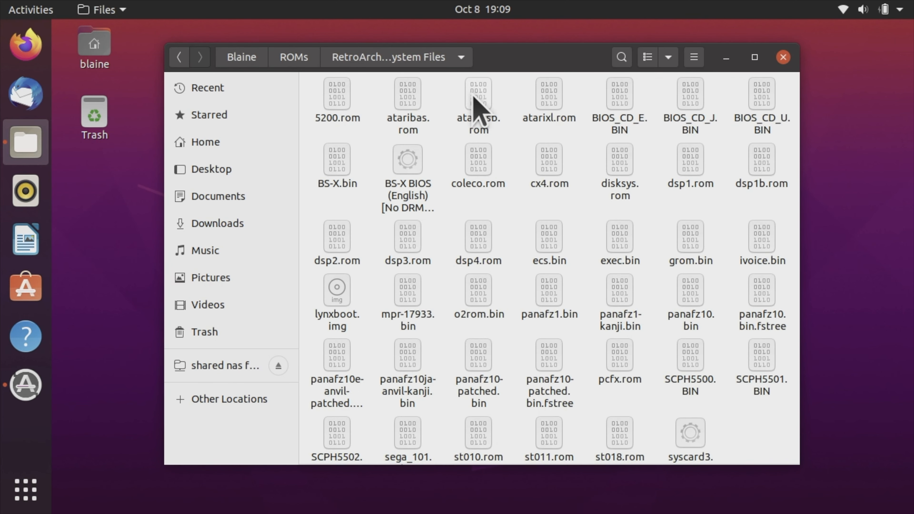
pyautogui.click(477, 93)
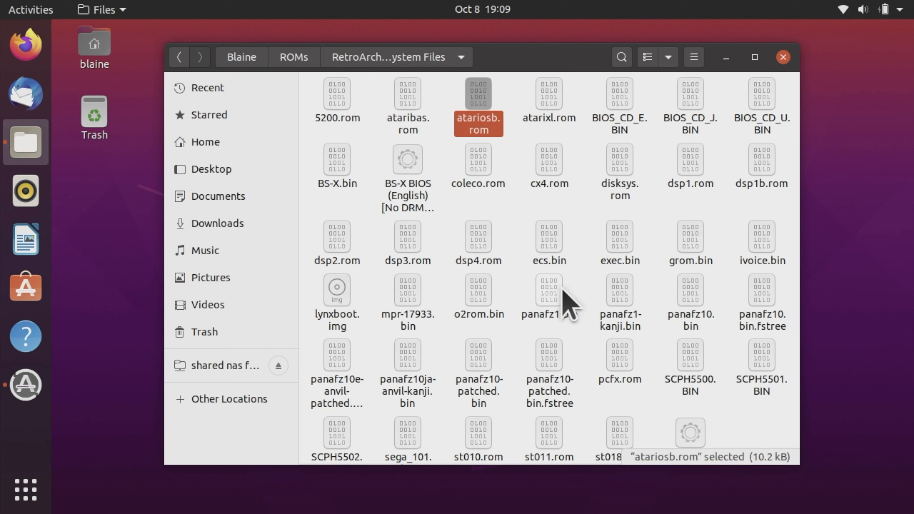
pyautogui.click(407, 158)
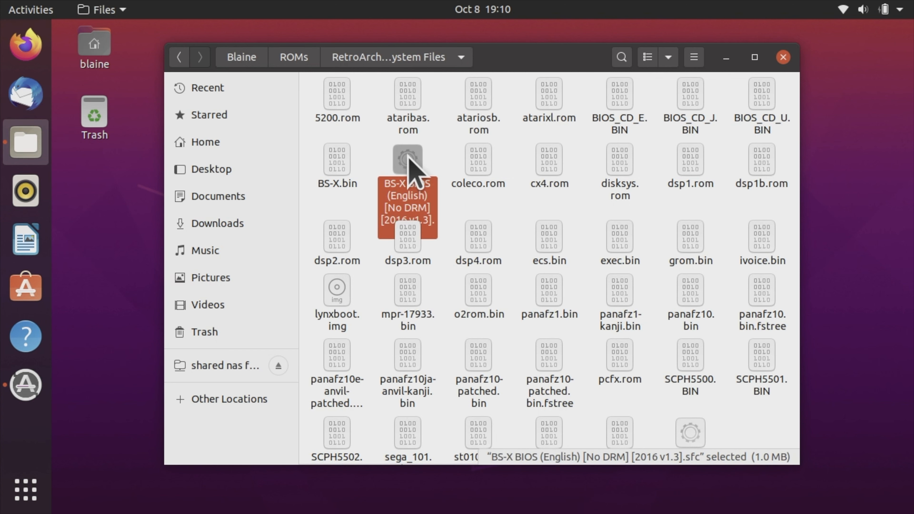
# Select all 41 BIOS files and bring up their actions menu to copy them
pyautogui.press('ctrl+a')
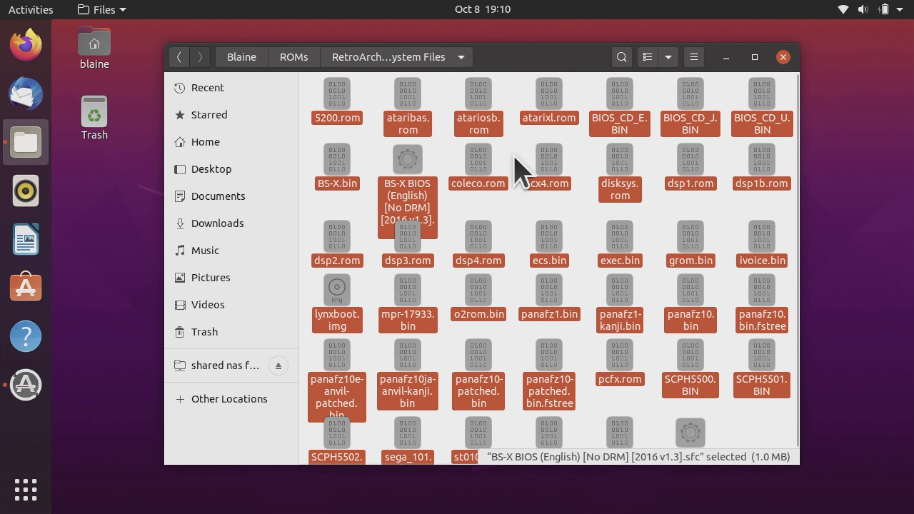
pyautogui.press('ctrl+a')
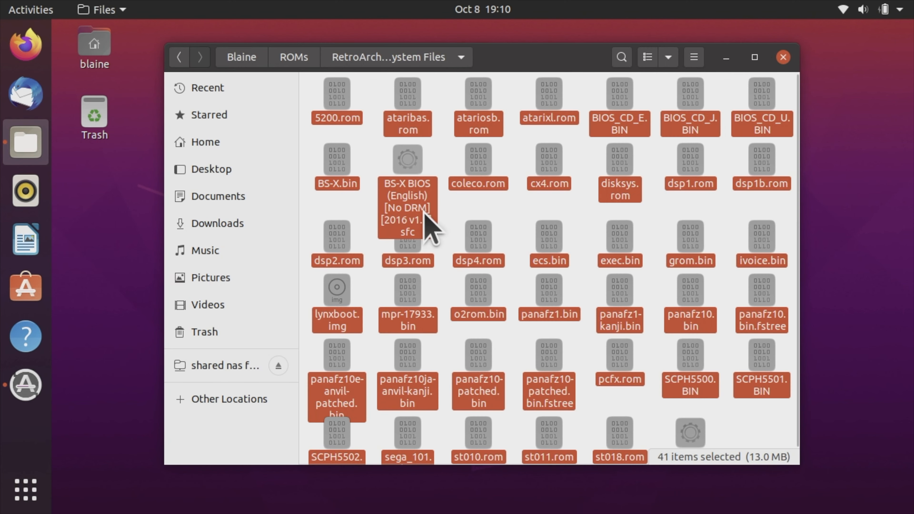
pyautogui.moveTo(475, 259)
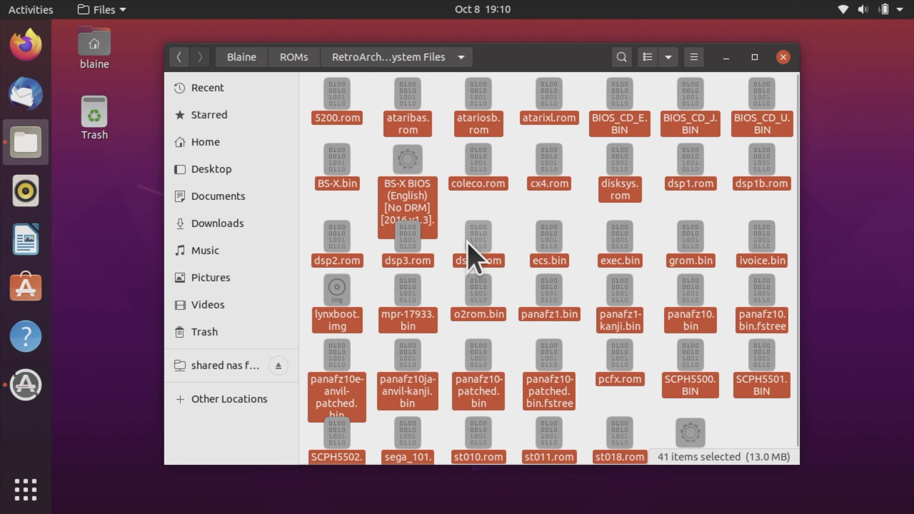
pyautogui.rightClick(474, 254)
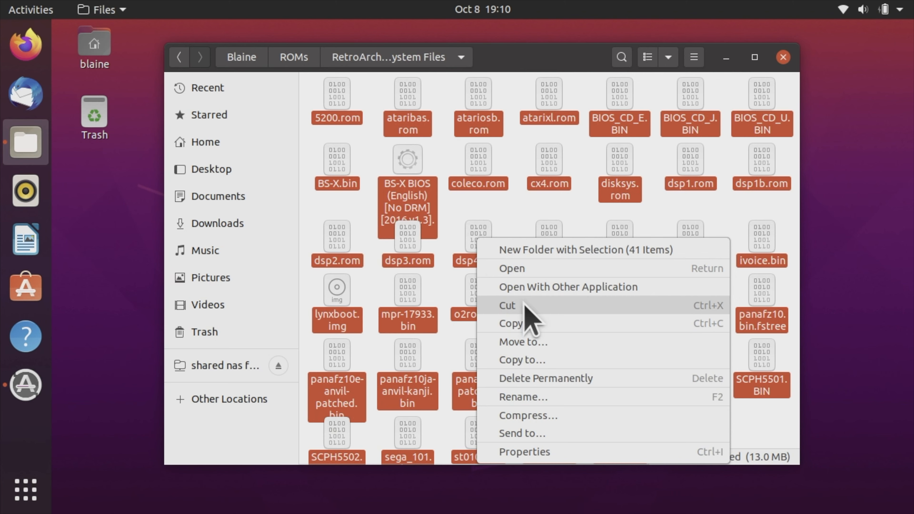
pyautogui.moveTo(518, 324)
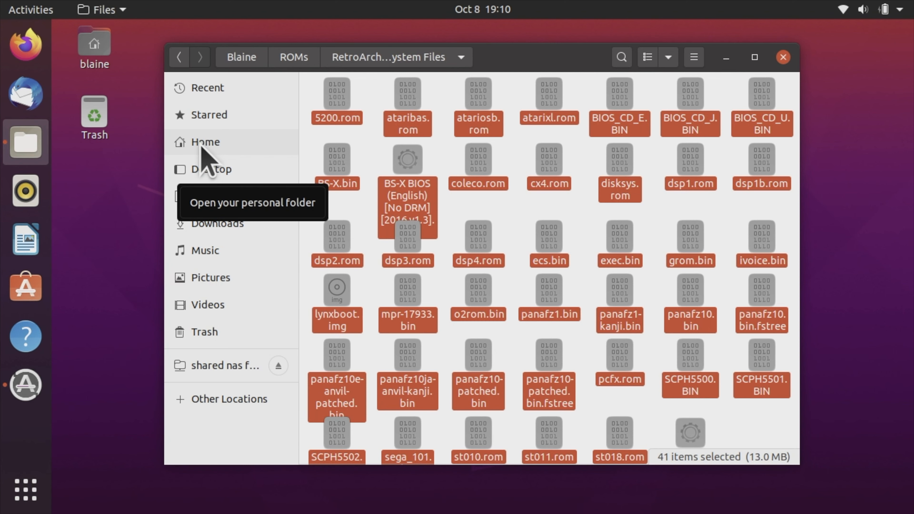
# Go to the home folder and open the view menu to show hidden files
pyautogui.click(204, 142)
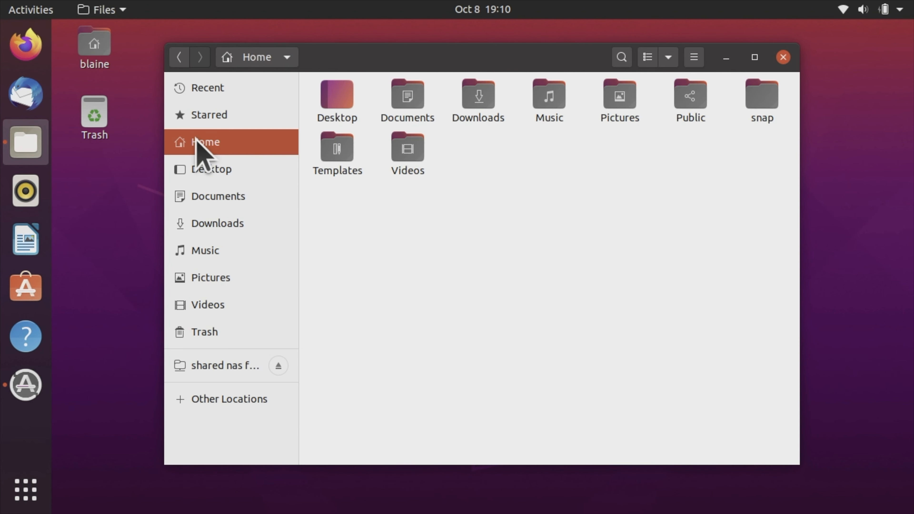
pyautogui.moveTo(594, 143)
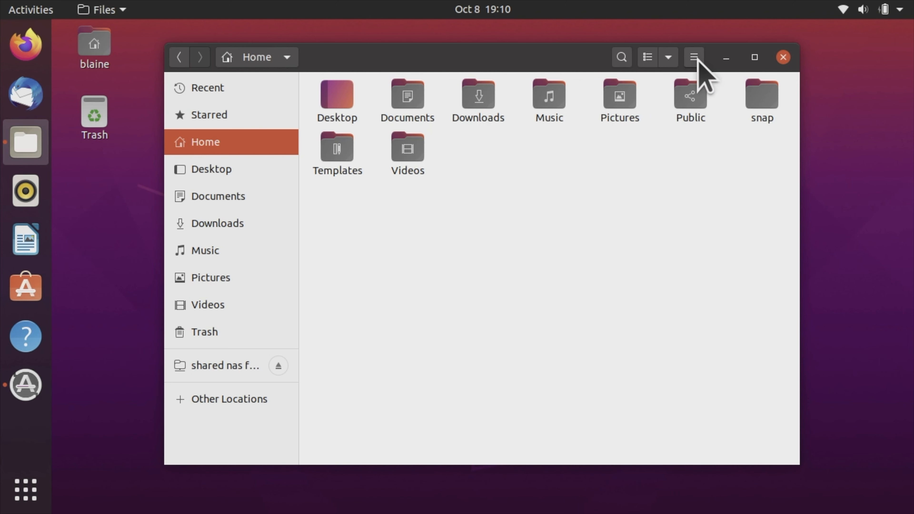
pyautogui.click(693, 57)
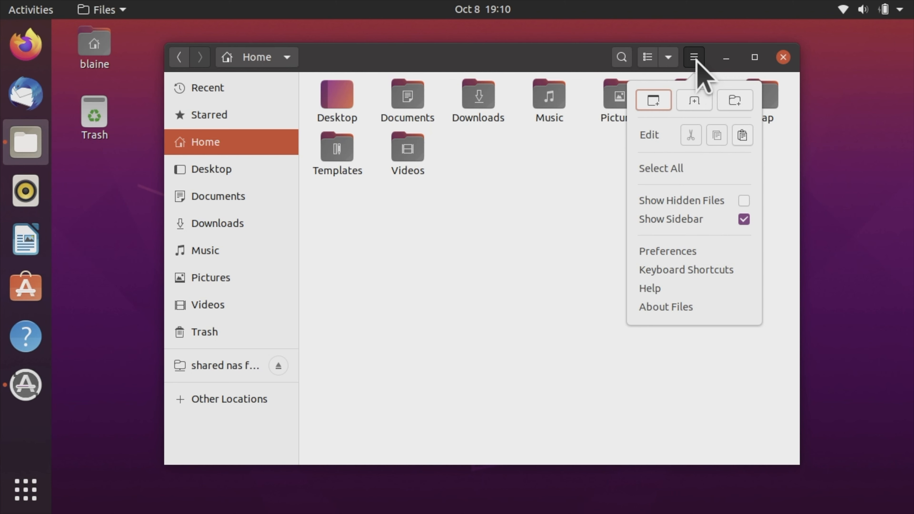
pyautogui.moveTo(694, 169)
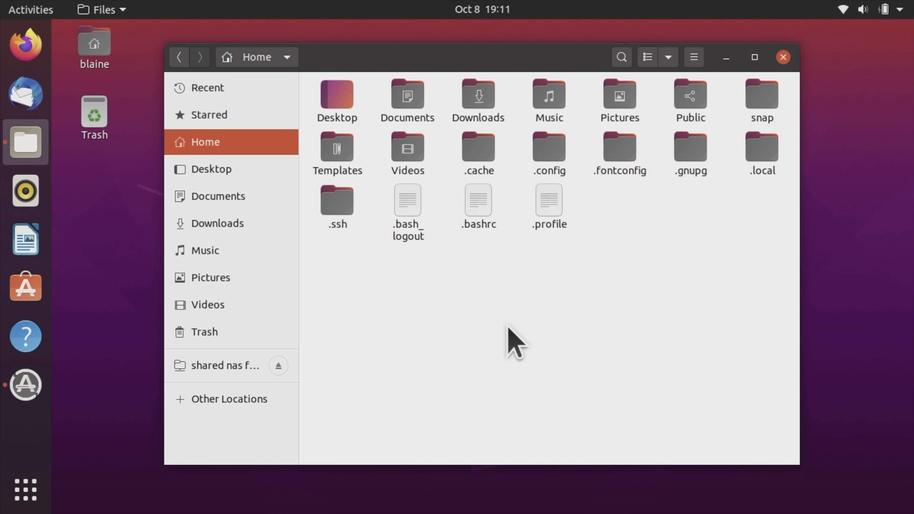
pyautogui.moveTo(471, 296)
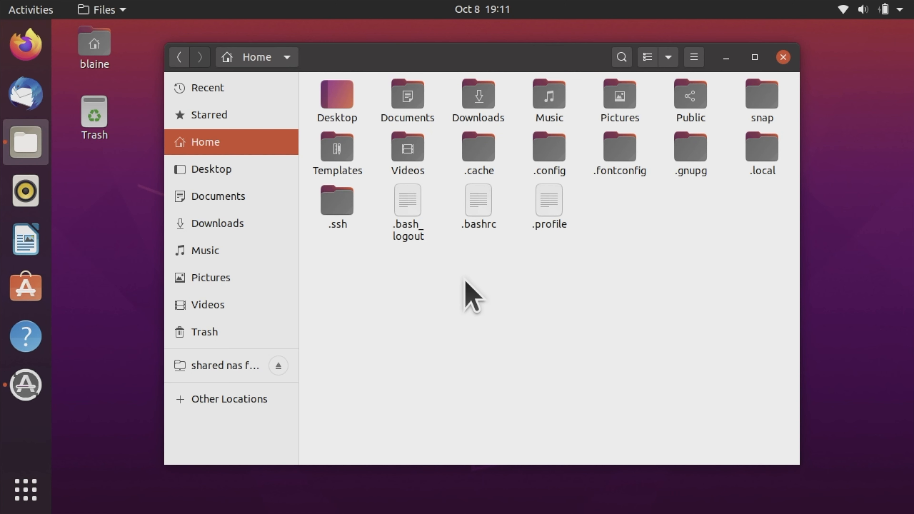
pyautogui.moveTo(668, 197)
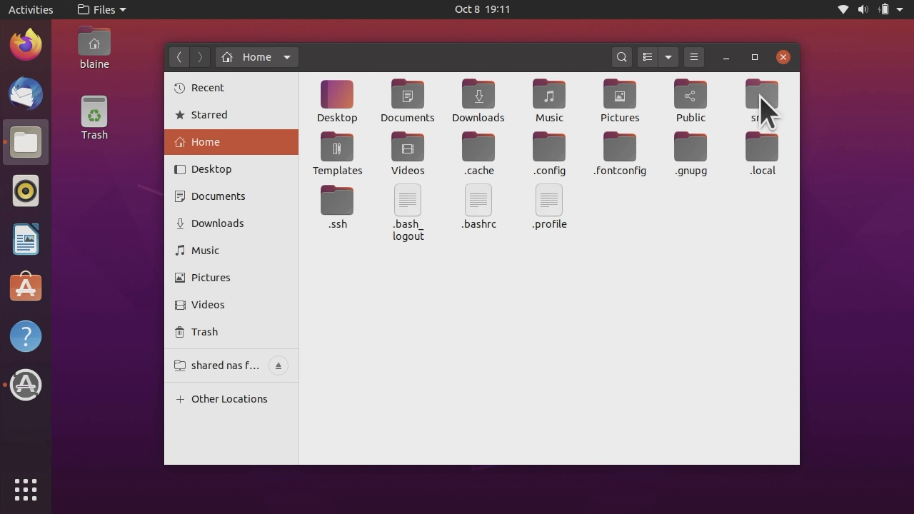
# Navigate into snap/retroarch/423/.config from the home folder
pyautogui.doubleClick(760, 96)
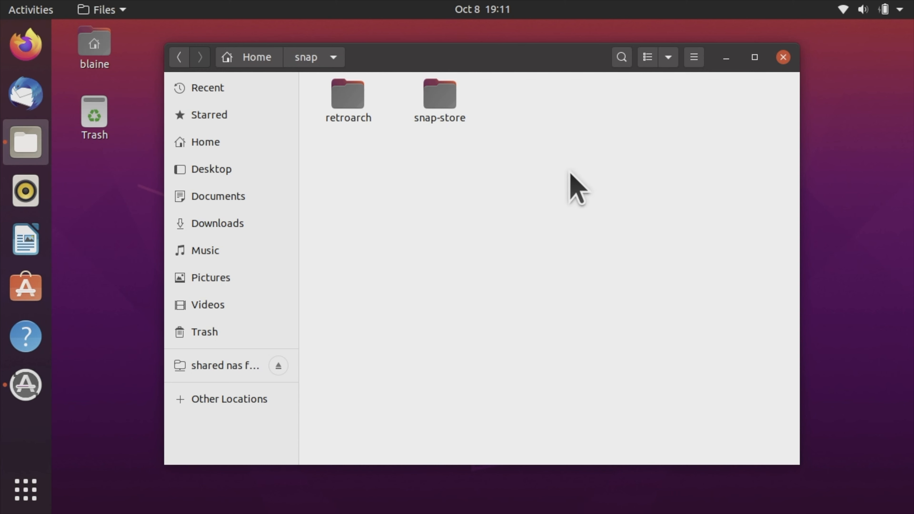
pyautogui.moveTo(389, 161)
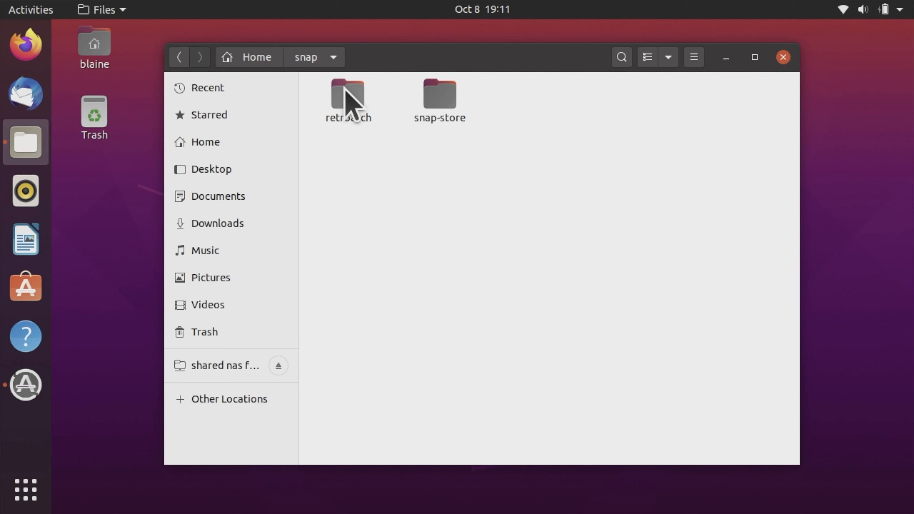
pyautogui.doubleClick(348, 96)
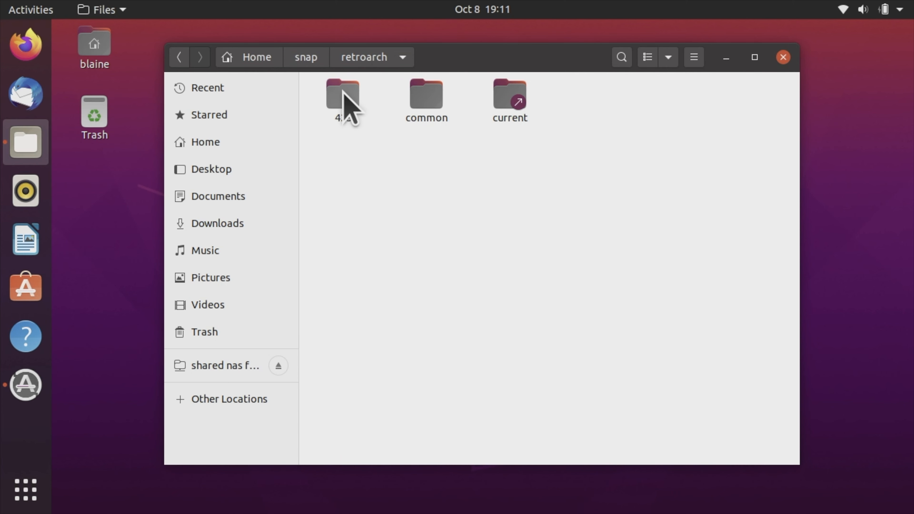
pyautogui.doubleClick(342, 95)
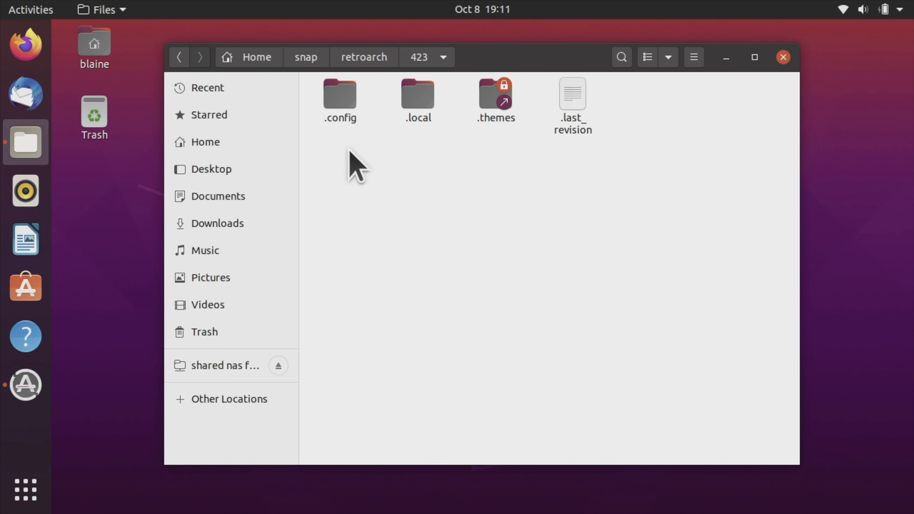
pyautogui.moveTo(353, 148)
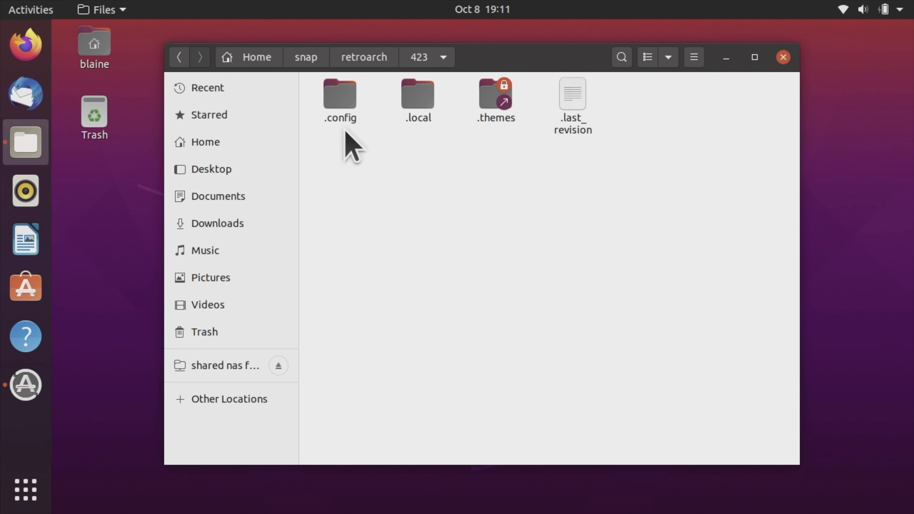
pyautogui.click(339, 96)
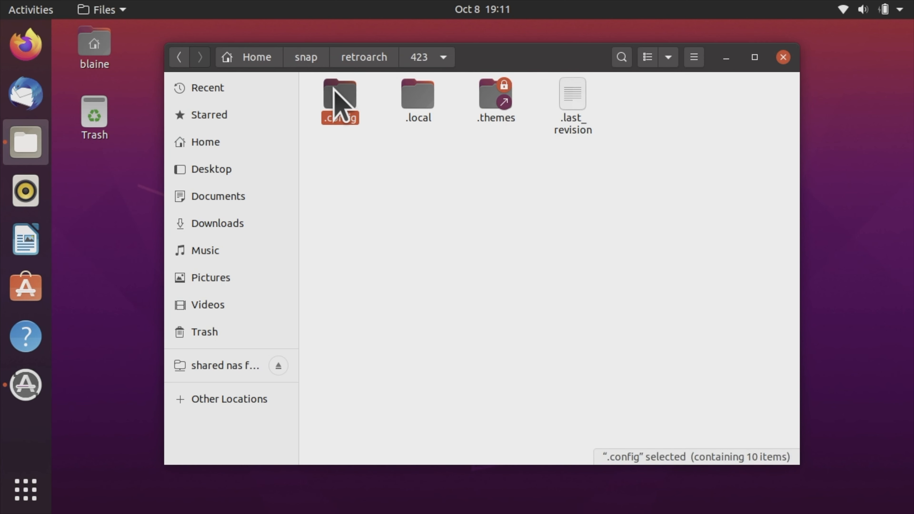
pyautogui.doubleClick(340, 93)
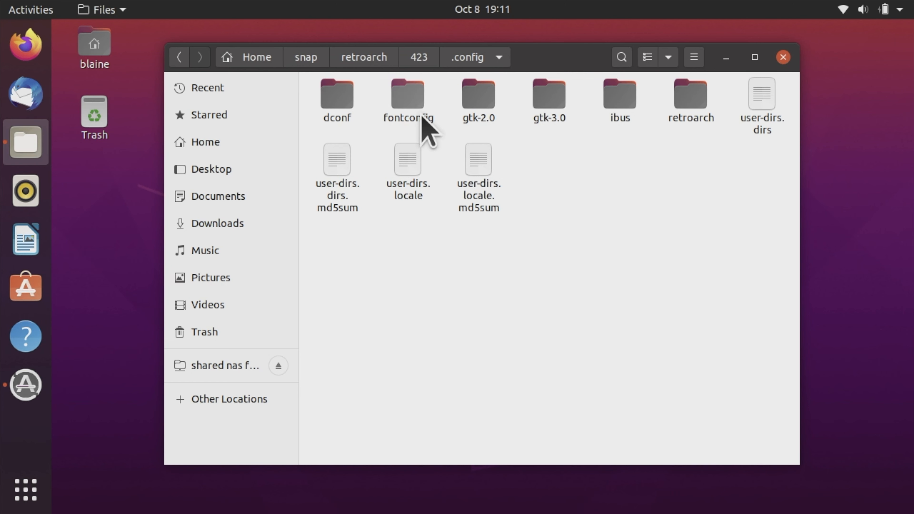
pyautogui.moveTo(691, 102)
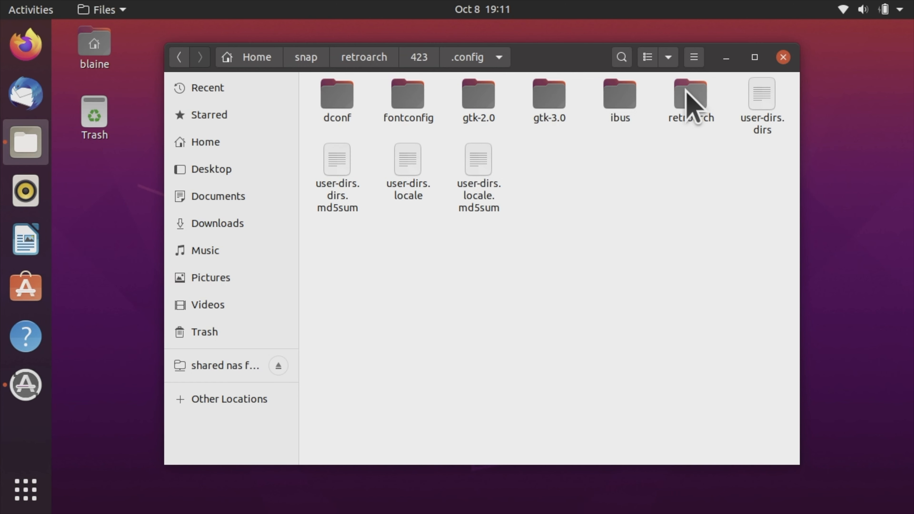
# Open the retroarch folder inside .config and its empty system folder
pyautogui.doubleClick(690, 96)
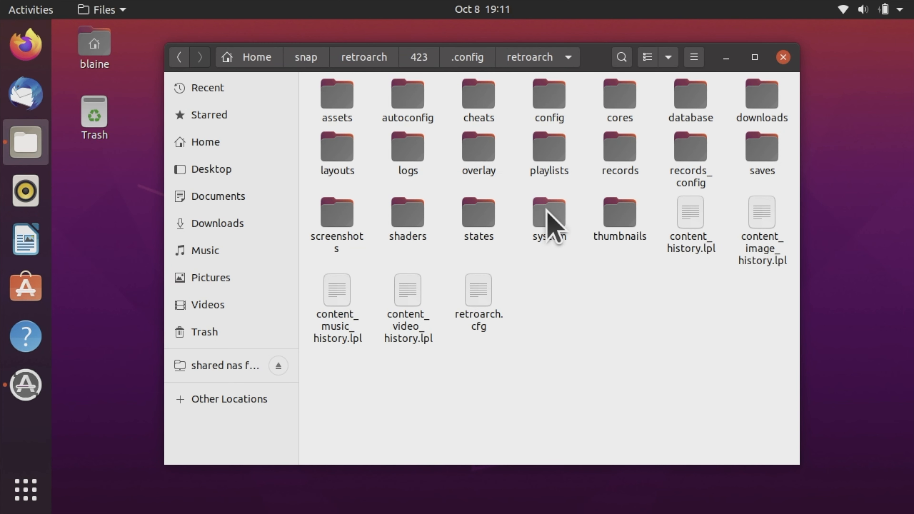
pyautogui.click(548, 212)
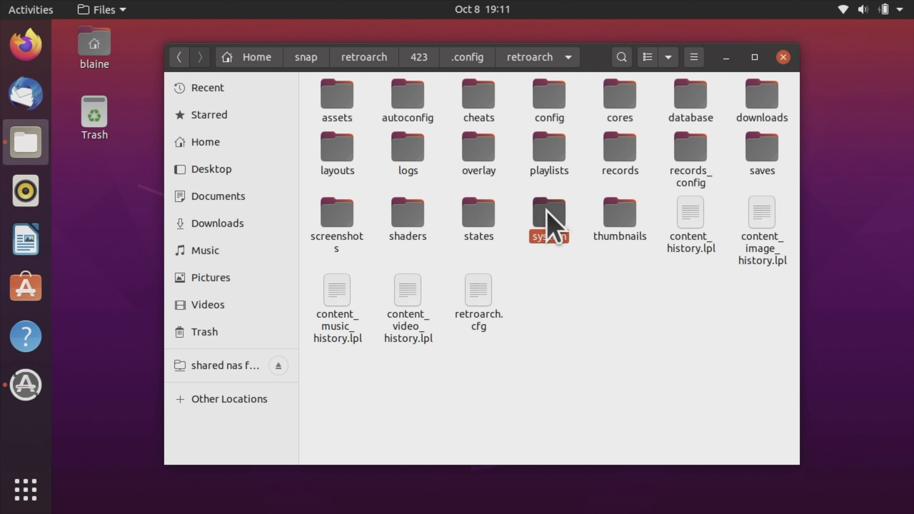
pyautogui.doubleClick(548, 216)
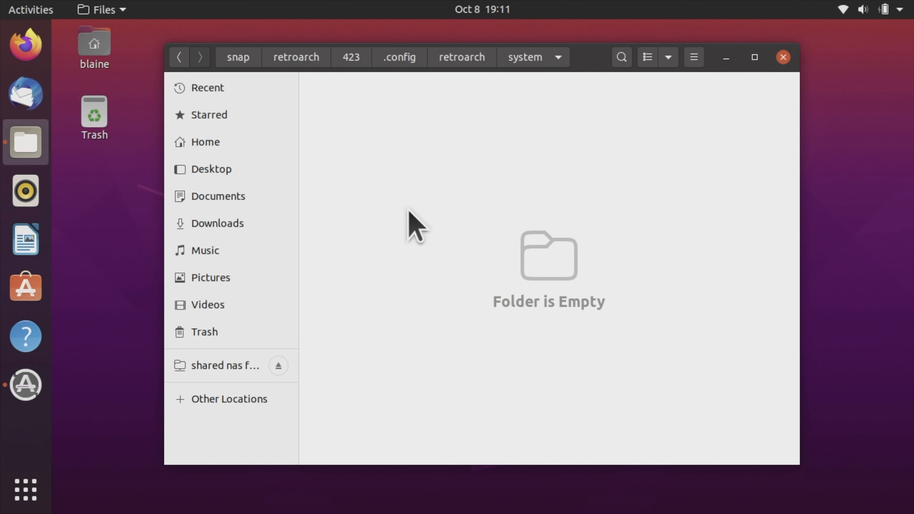
# Paste the copied BIOS files into RetroArch's empty system folder
pyautogui.rightClick(413, 224)
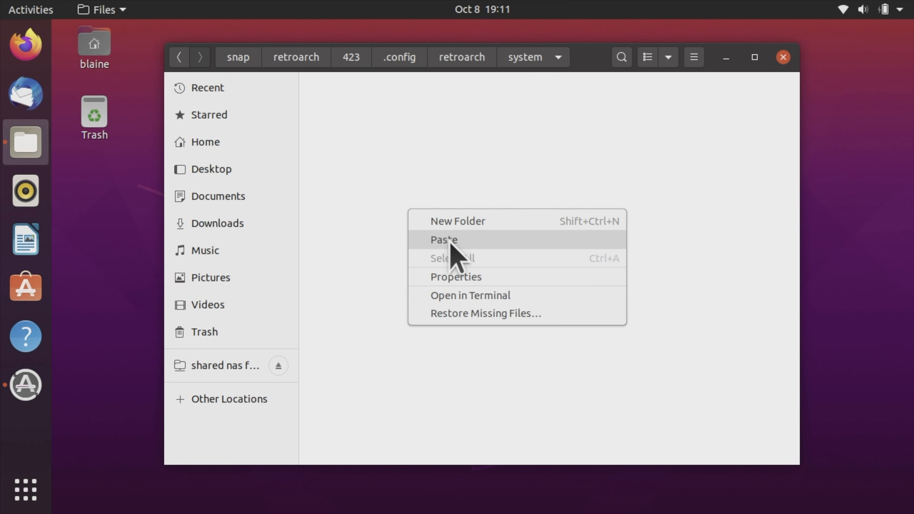
pyautogui.click(444, 239)
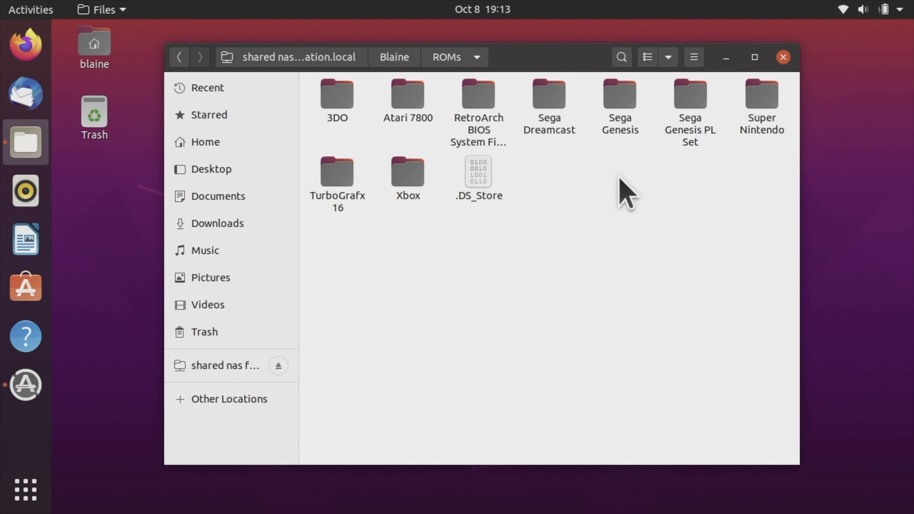
pyautogui.moveTo(633, 187)
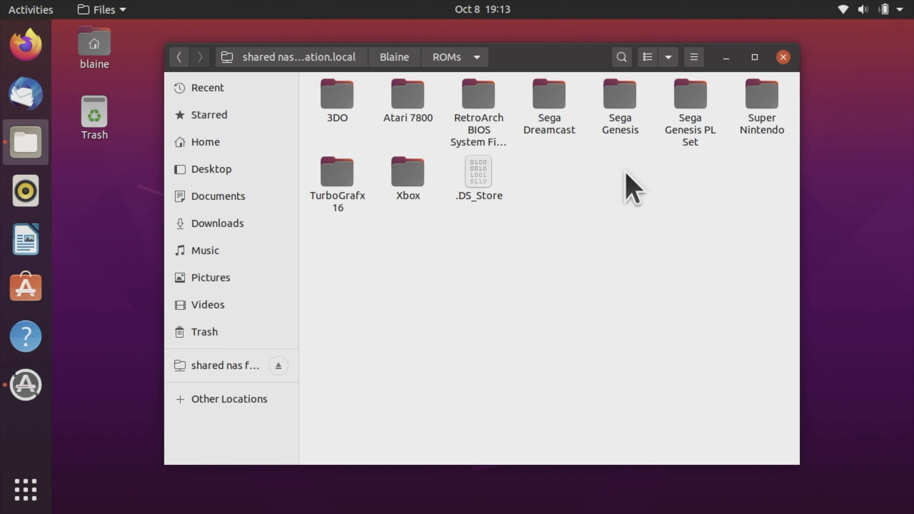
pyautogui.moveTo(766, 108)
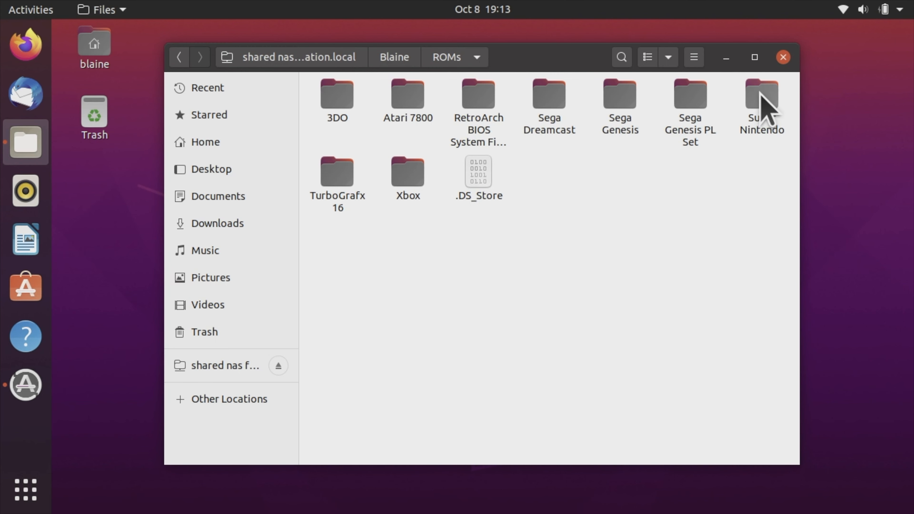
# Bring up the context menu for the Super Nintendo folder in the NAS ROMs folder
pyautogui.rightClick(760, 96)
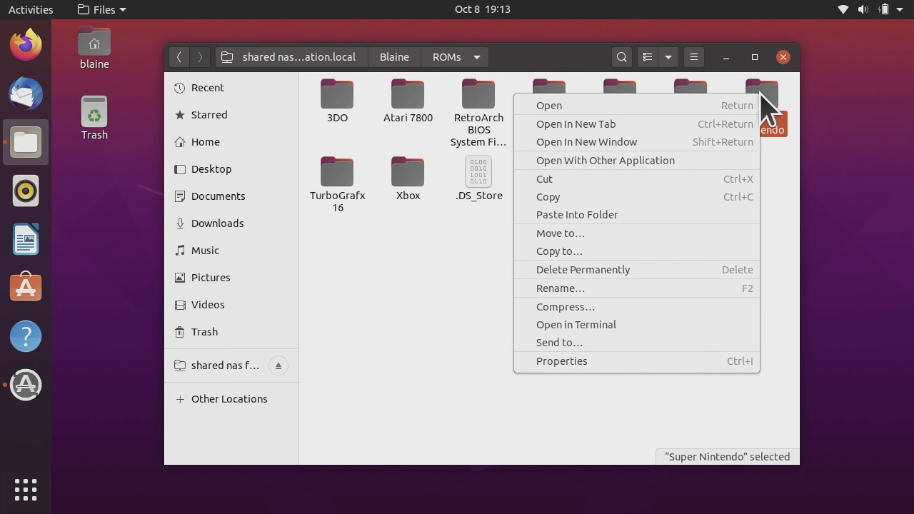
pyautogui.moveTo(577, 214)
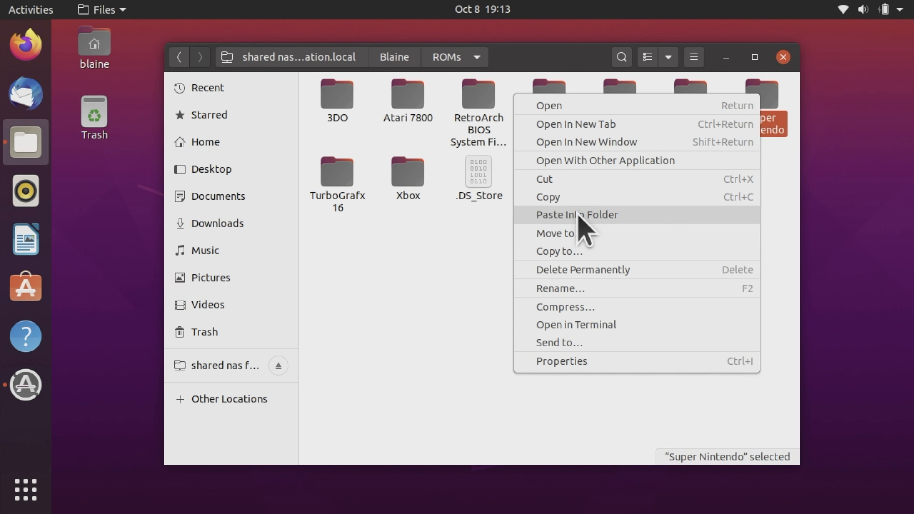
pyautogui.moveTo(568, 201)
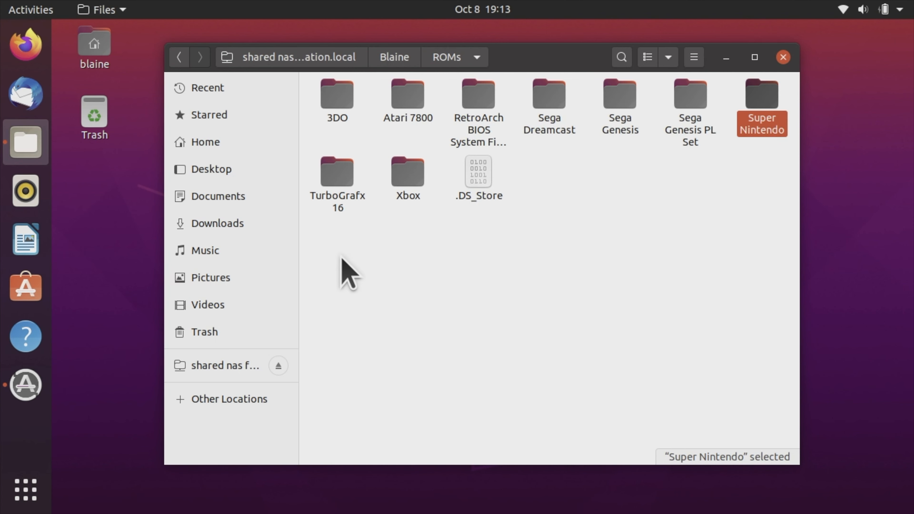
pyautogui.moveTo(335, 270)
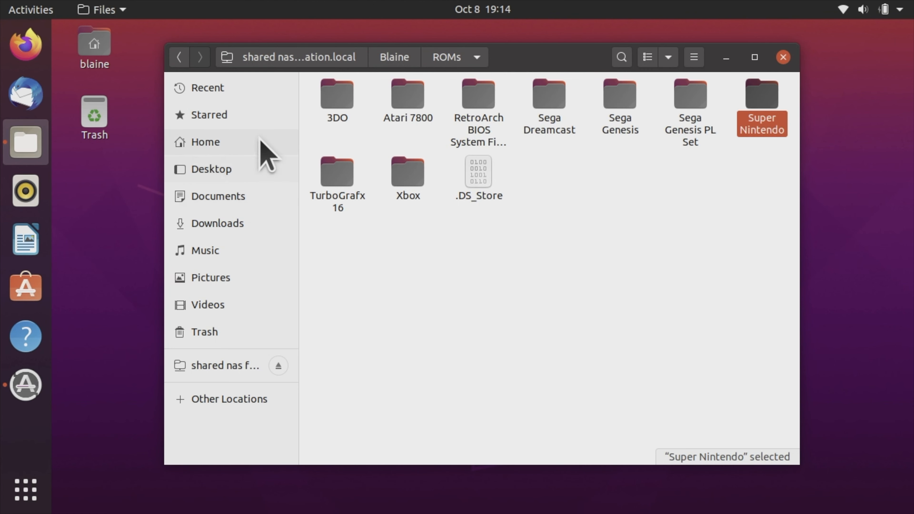
pyautogui.moveTo(208, 156)
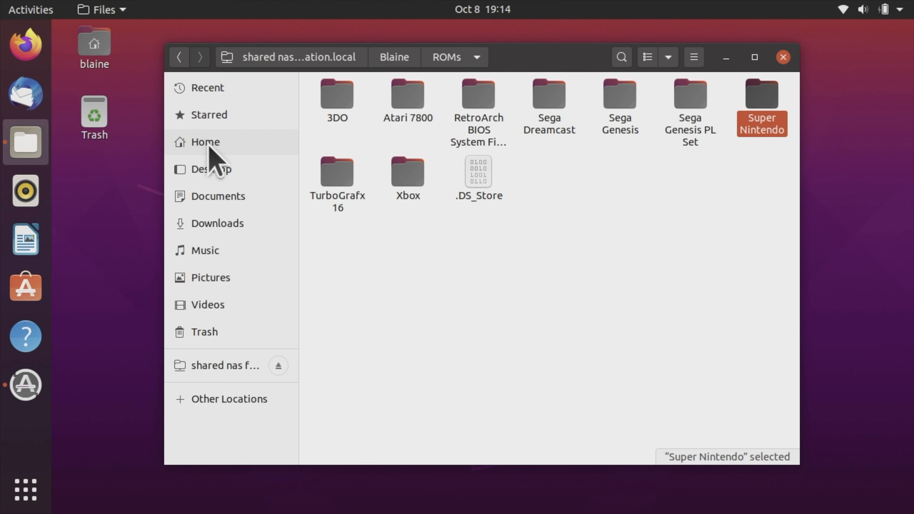
# From Home, navigate into snap/retroarch/423
pyautogui.click(205, 142)
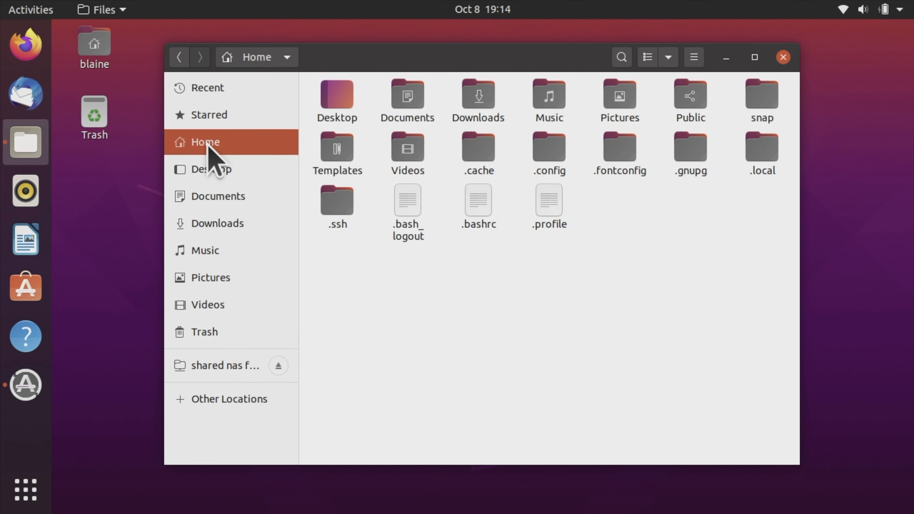
pyautogui.moveTo(521, 172)
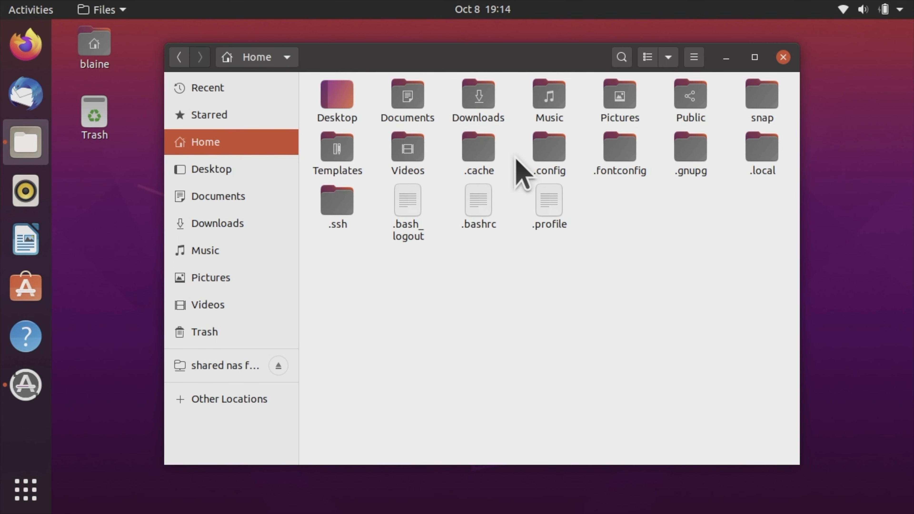
pyautogui.moveTo(770, 108)
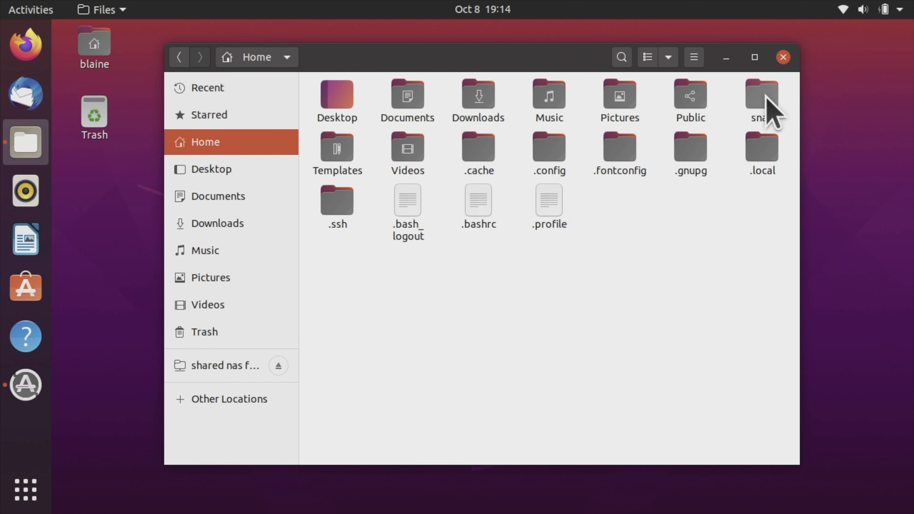
pyautogui.doubleClick(760, 96)
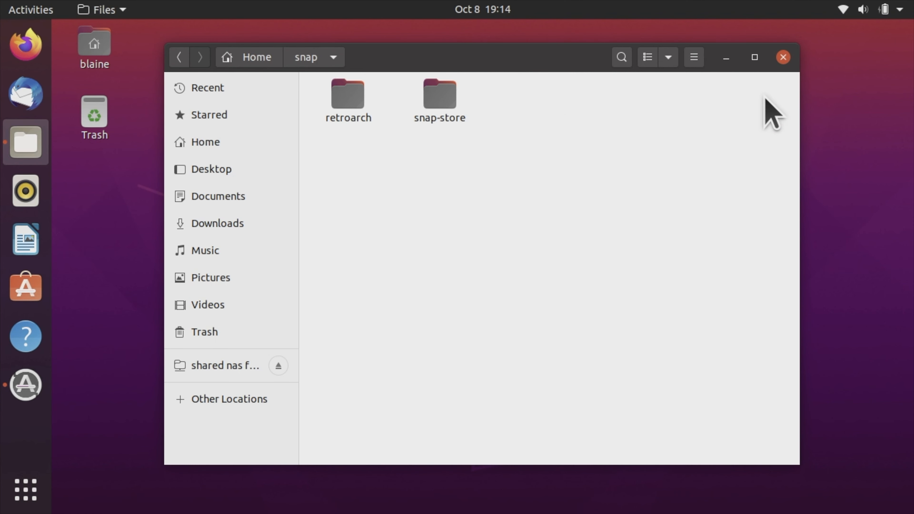
pyautogui.moveTo(379, 146)
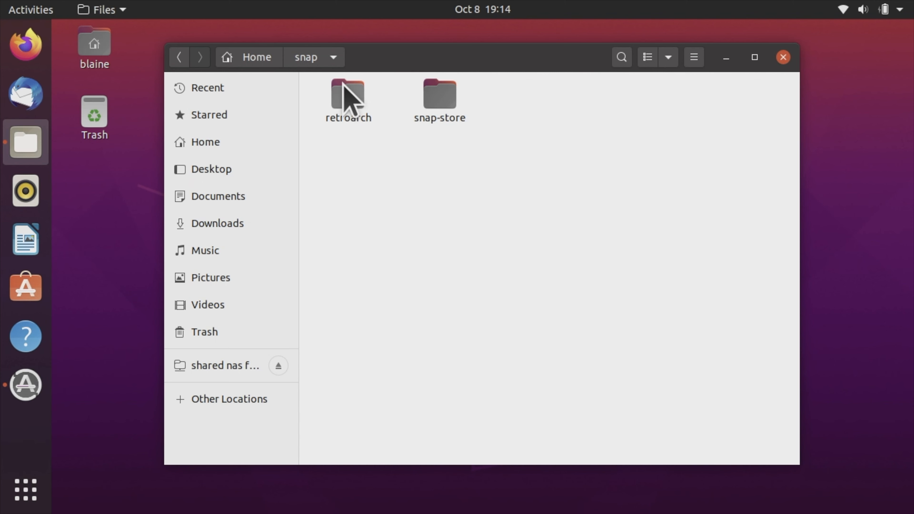
pyautogui.doubleClick(348, 96)
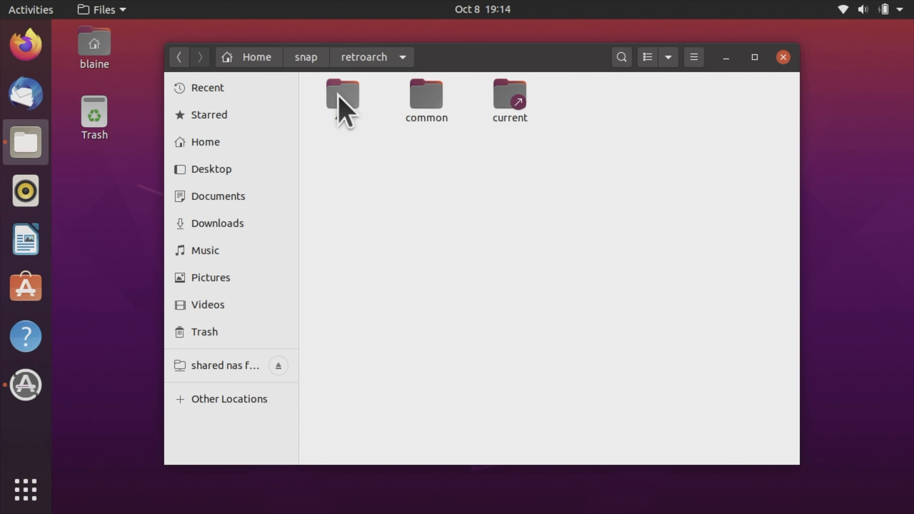
pyautogui.doubleClick(342, 94)
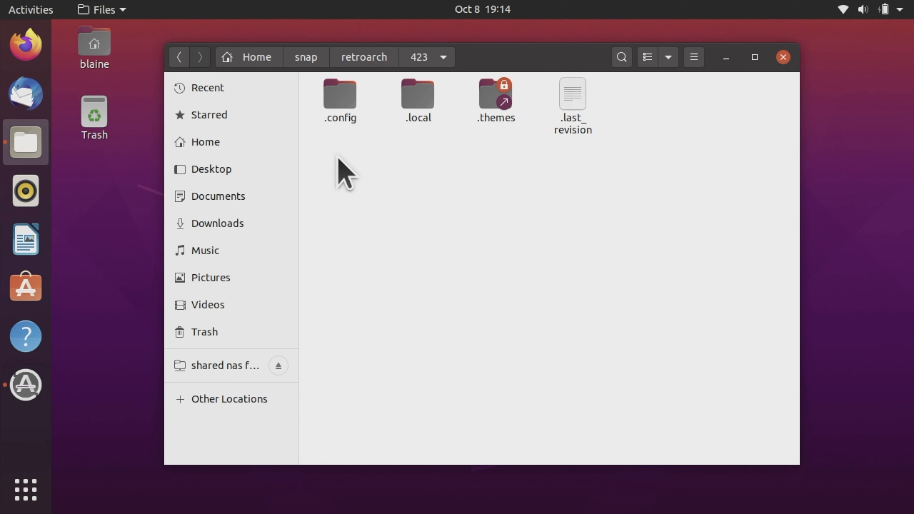
# Continue into .config/retroarch to reach RetroArch's configuration folder
pyautogui.click(340, 94)
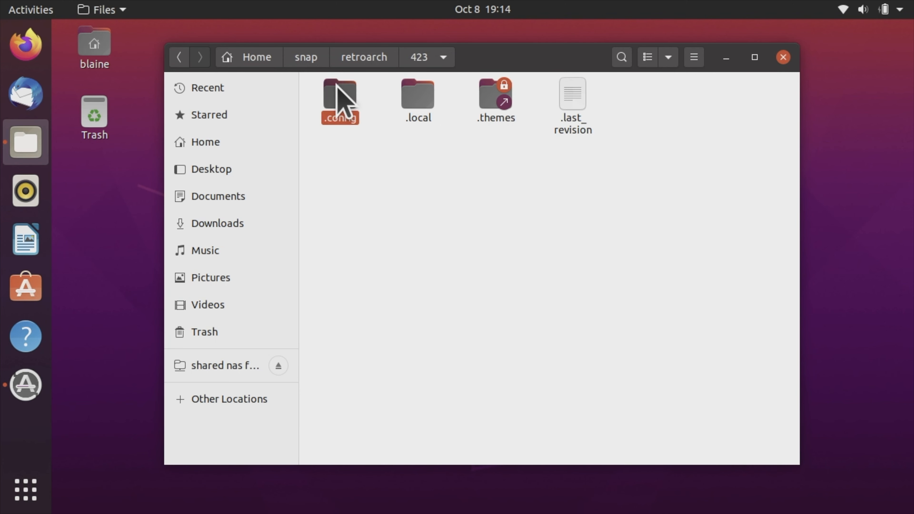
pyautogui.doubleClick(340, 93)
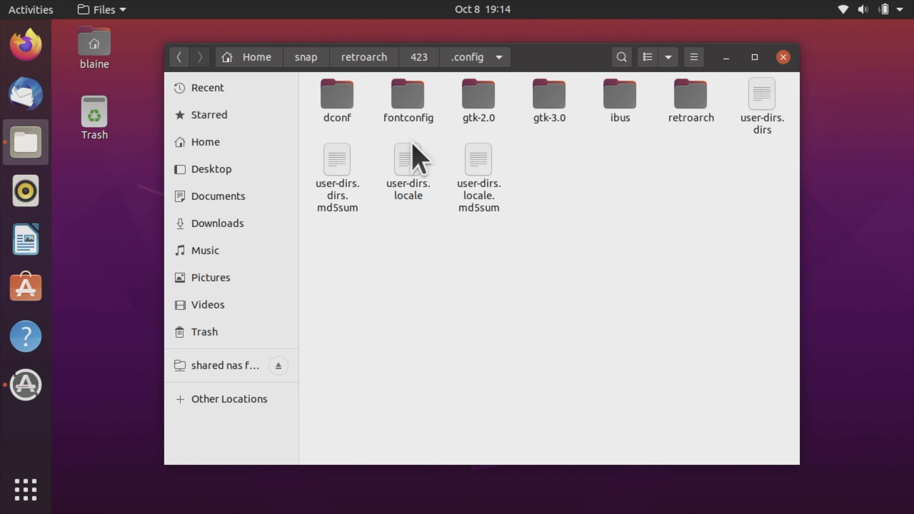
pyautogui.moveTo(584, 156)
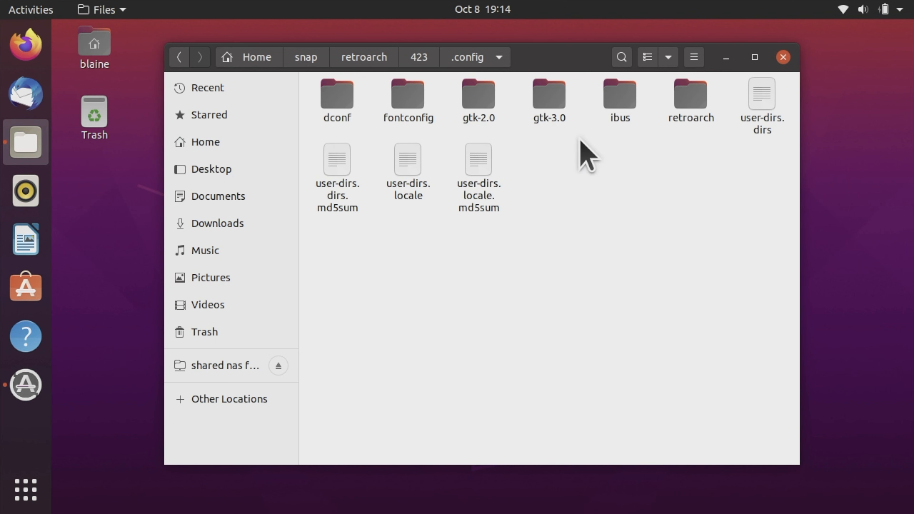
pyautogui.moveTo(703, 109)
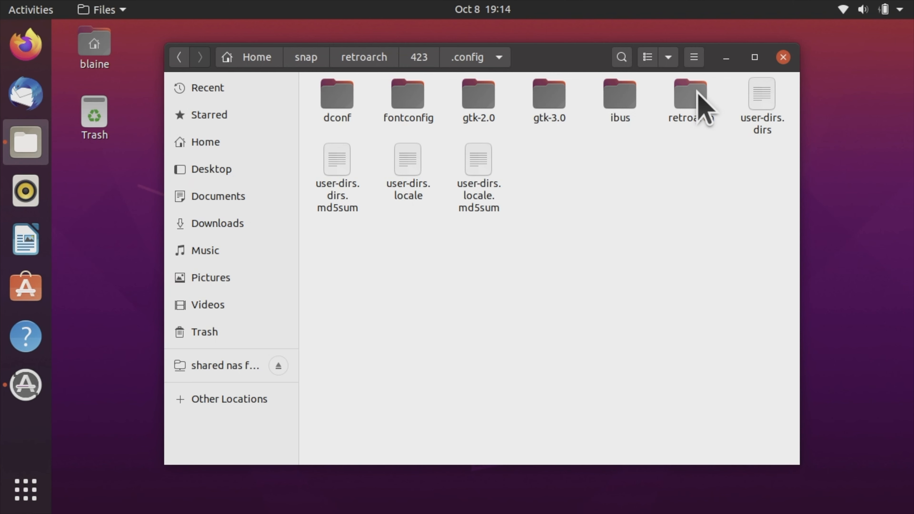
pyautogui.doubleClick(690, 97)
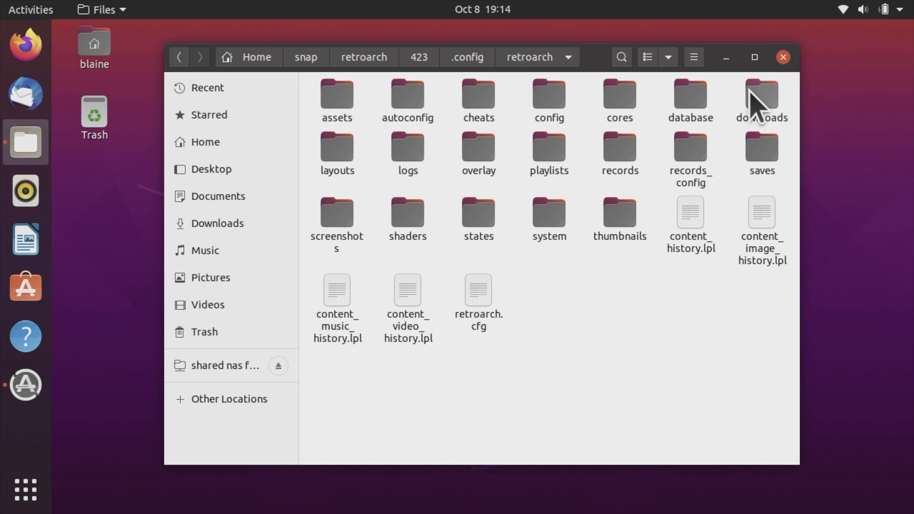
pyautogui.moveTo(768, 111)
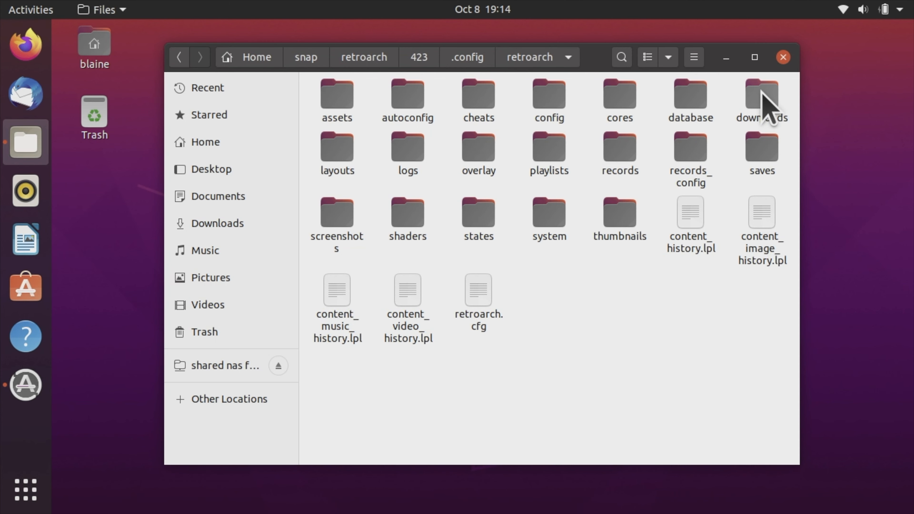
# Paste the Super Nintendo folder into RetroArch's empty downloads folder
pyautogui.doubleClick(760, 99)
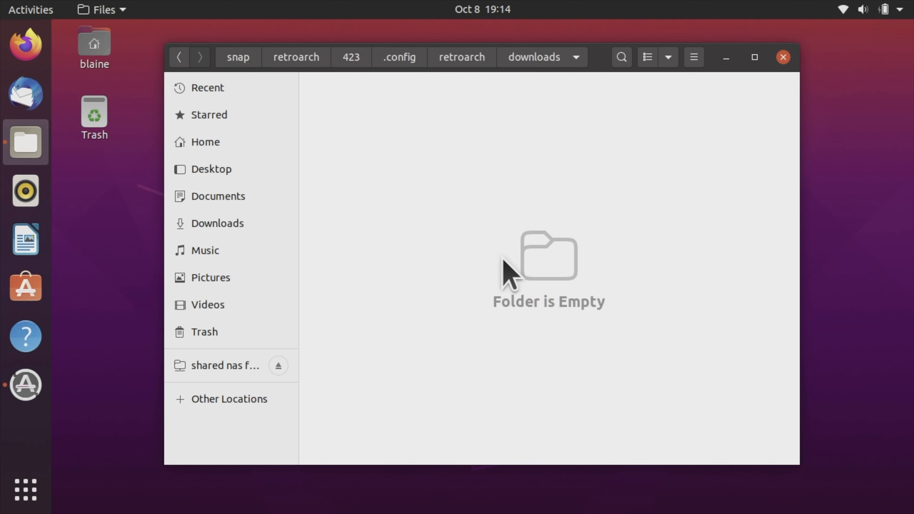
pyautogui.moveTo(501, 262)
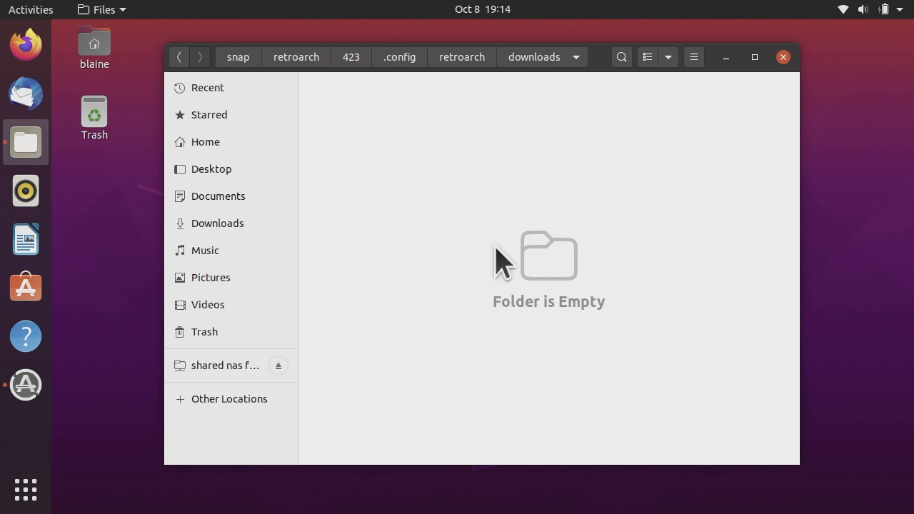
pyautogui.rightClick(498, 259)
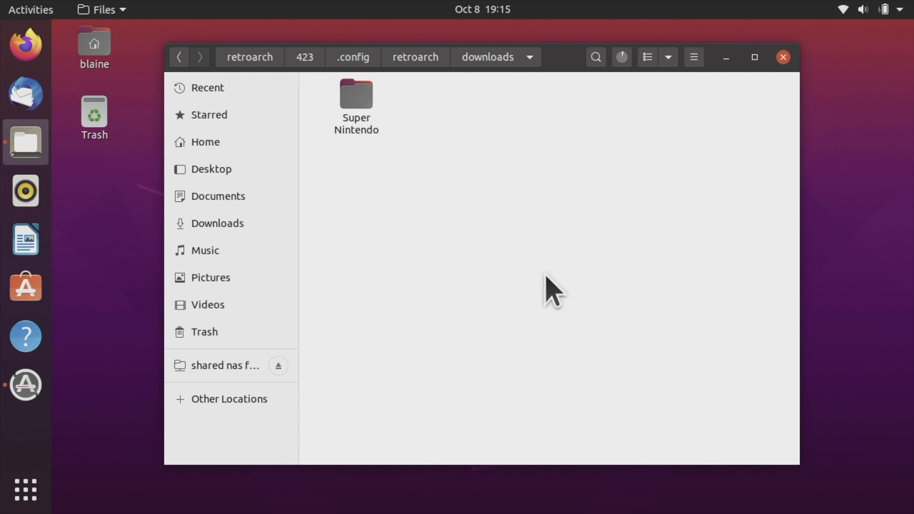
pyautogui.moveTo(686, 172)
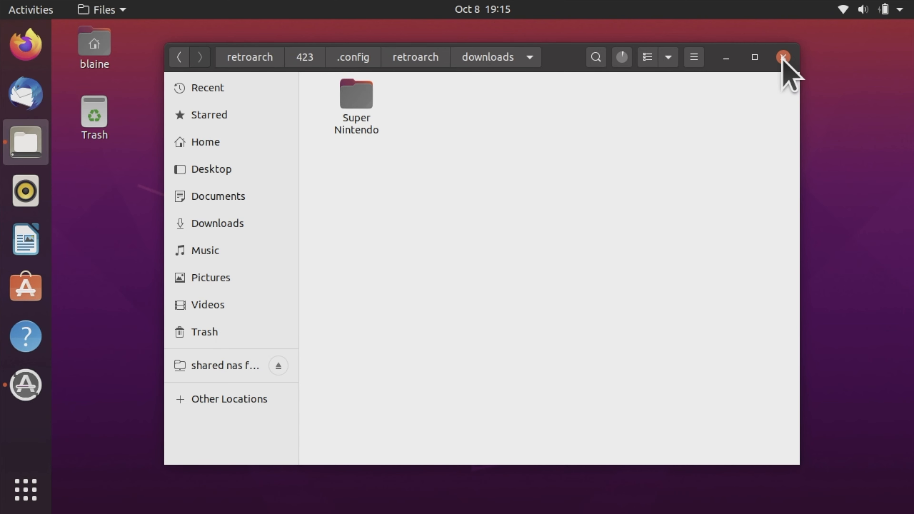
# Close Files and bring up the Ubuntu applications grid to launch RetroArch
pyautogui.click(782, 57)
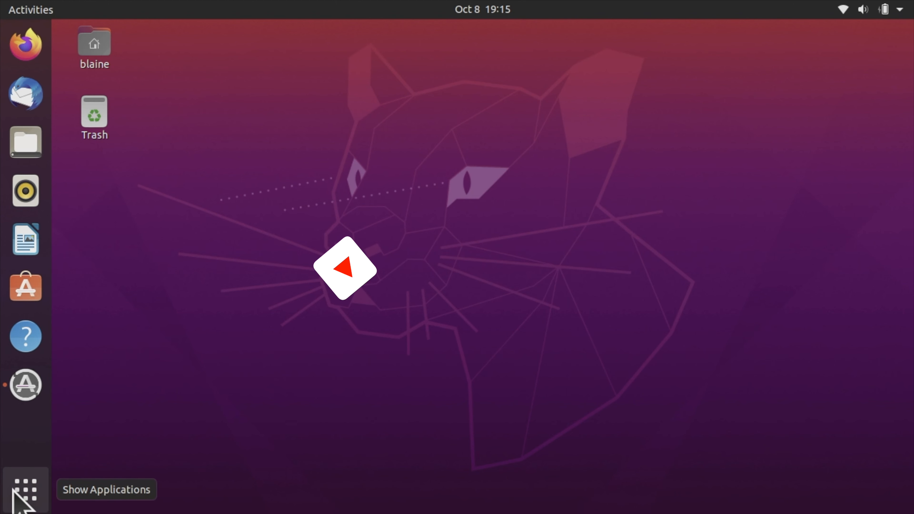
pyautogui.click(26, 490)
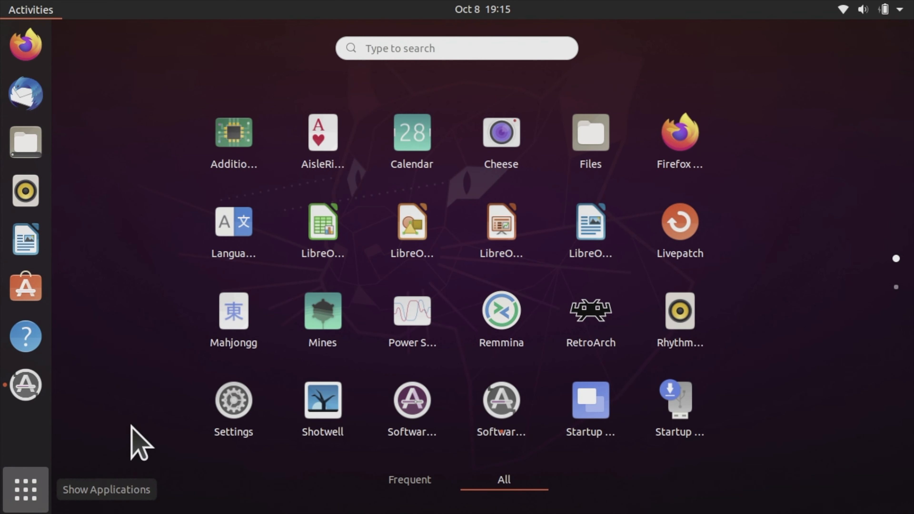
pyautogui.moveTo(590, 313)
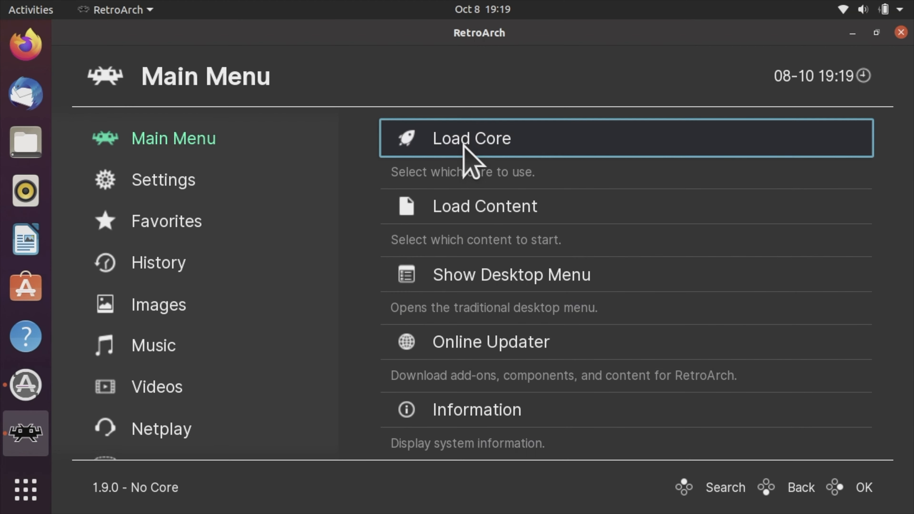
# In the Core Downloader, scroll to Nintendo - SNES / SFC (Snes9x - Current), shown as installed
pyautogui.click(470, 138)
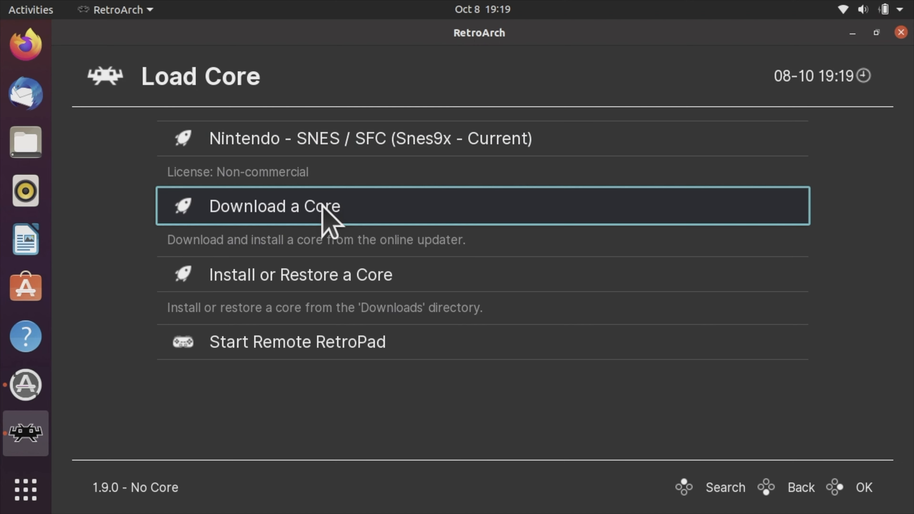
pyautogui.click(274, 206)
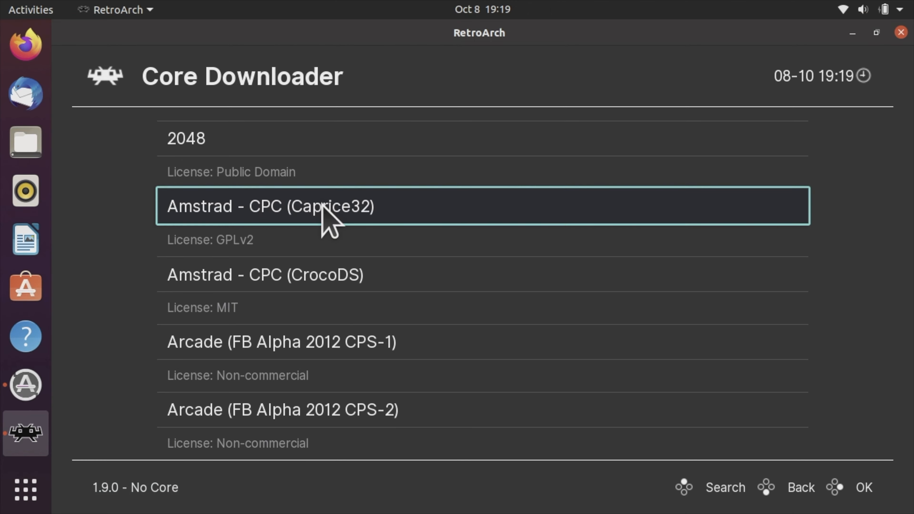
pyautogui.scroll(-3)
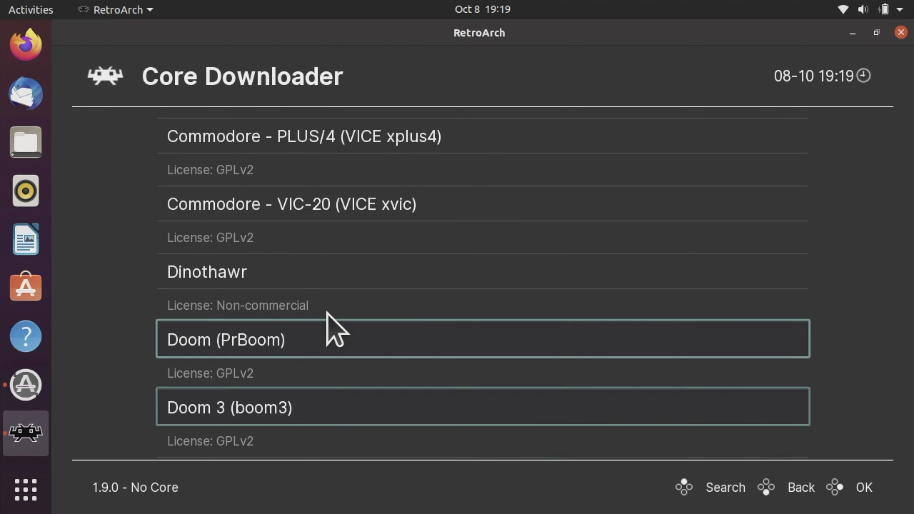
pyautogui.scroll(-3)
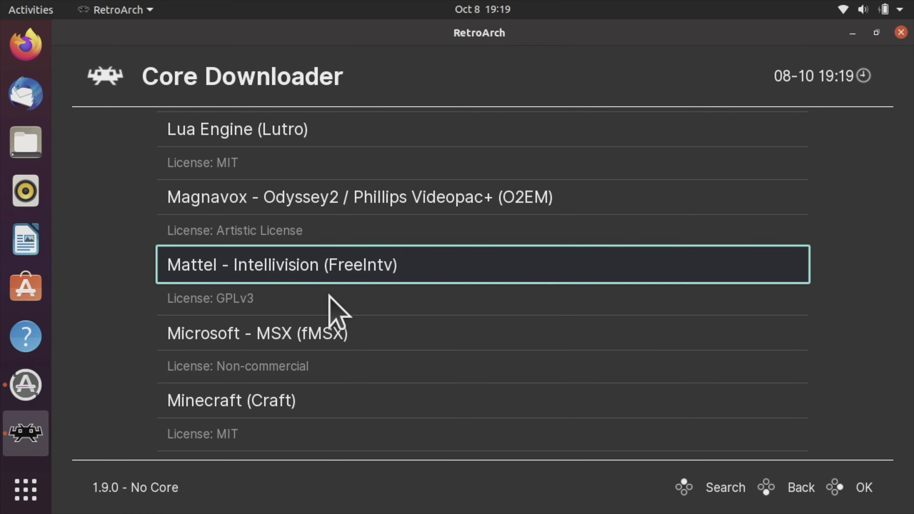
pyautogui.scroll(-3)
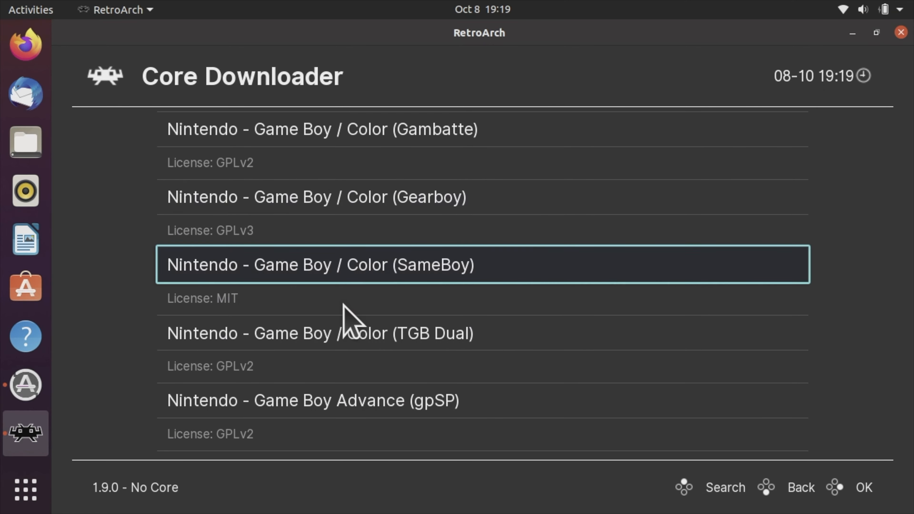
pyautogui.scroll(-3)
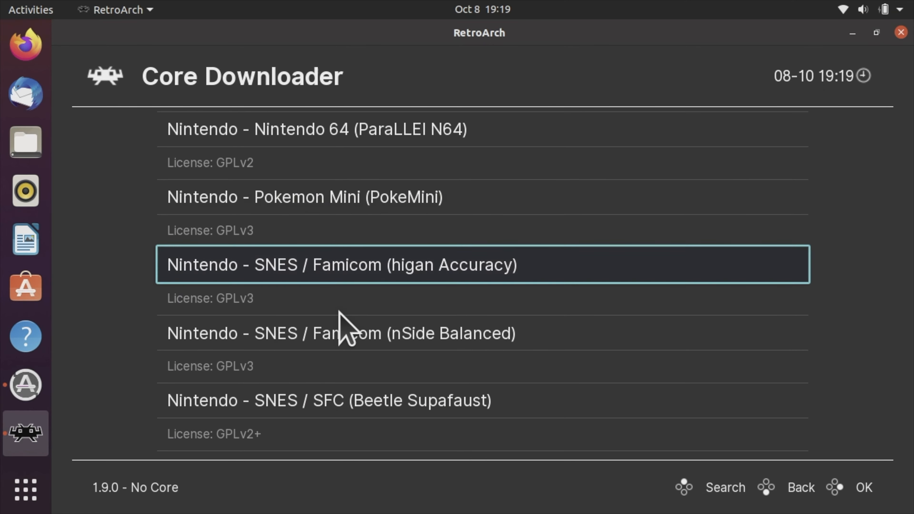
pyautogui.scroll(-3)
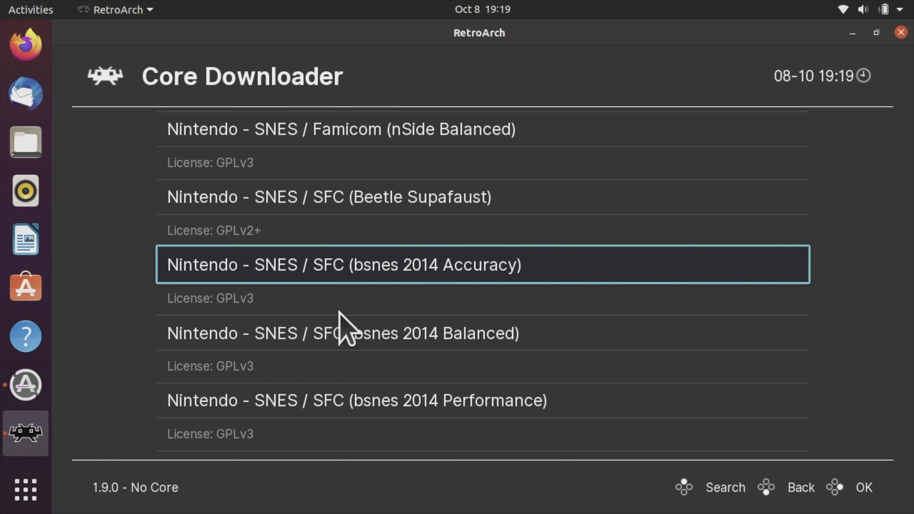
pyautogui.scroll(-3)
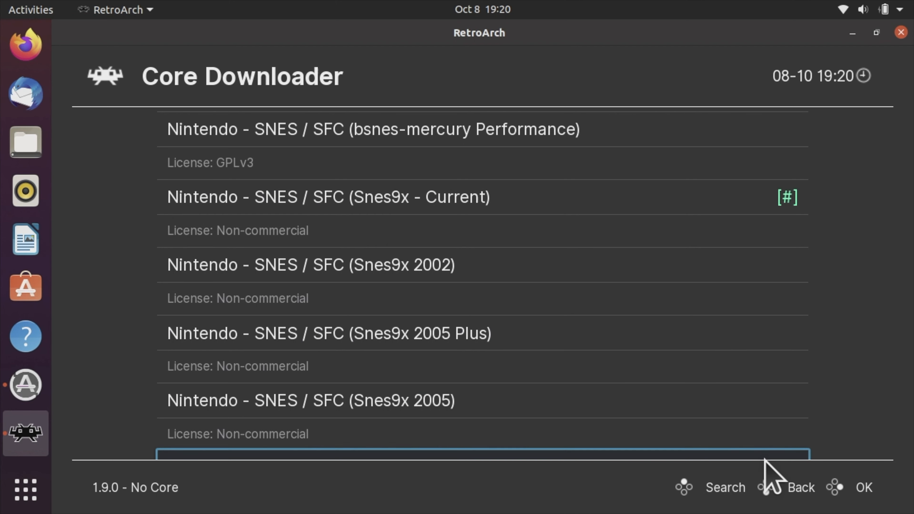
# Return to the Main Menu and load the Snes9x - Current core
pyautogui.click(799, 487)
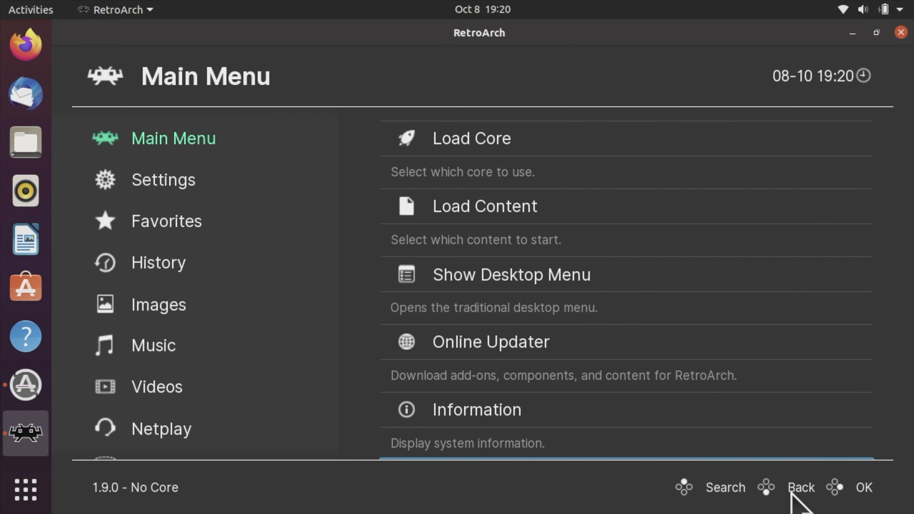
pyautogui.moveTo(591, 245)
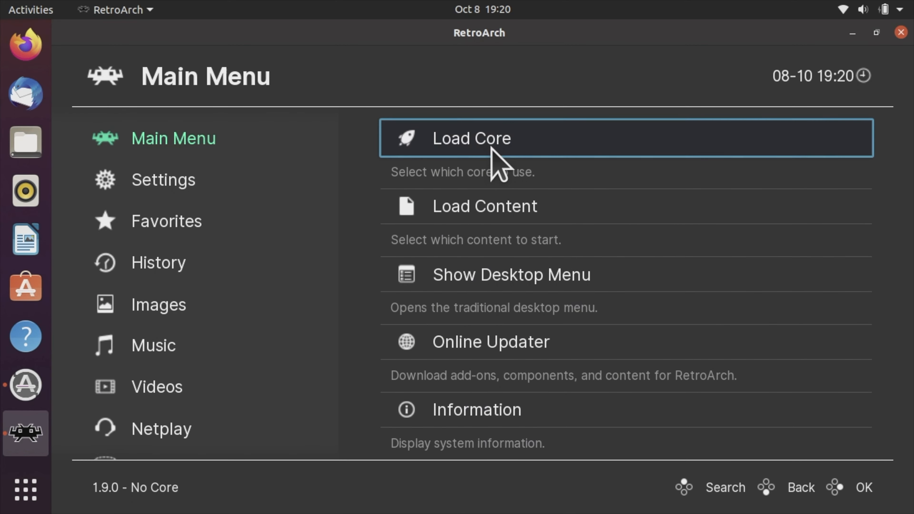
pyautogui.click(471, 138)
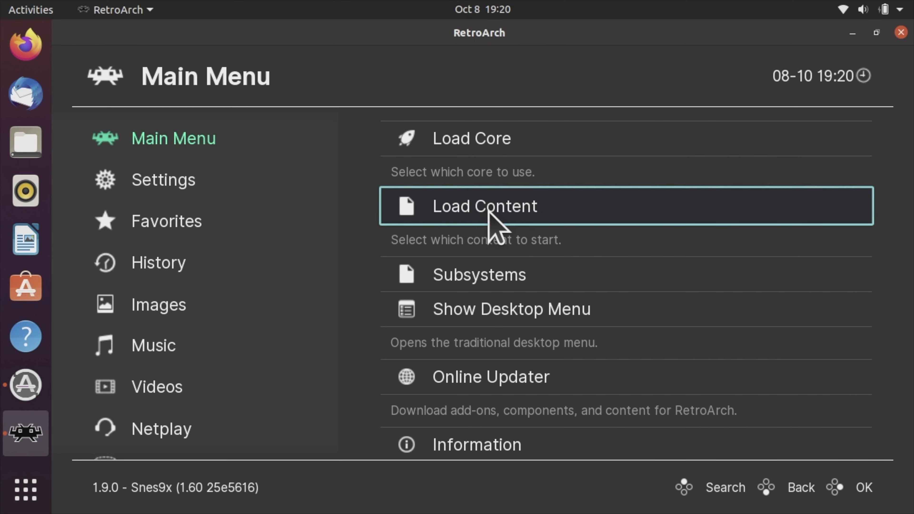
# Via Load Content, browse downloads/Super Nintendo and choose Super Mario World (USA).zip
pyautogui.click(484, 205)
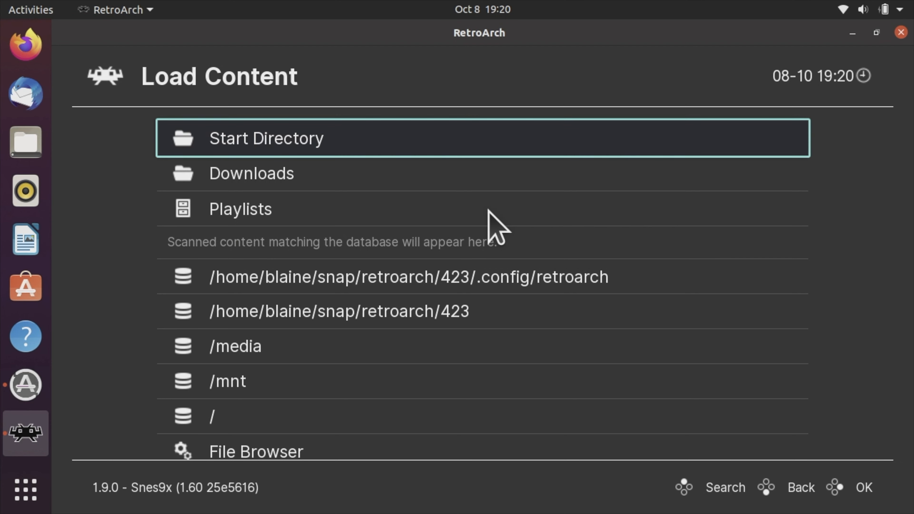
pyautogui.moveTo(289, 166)
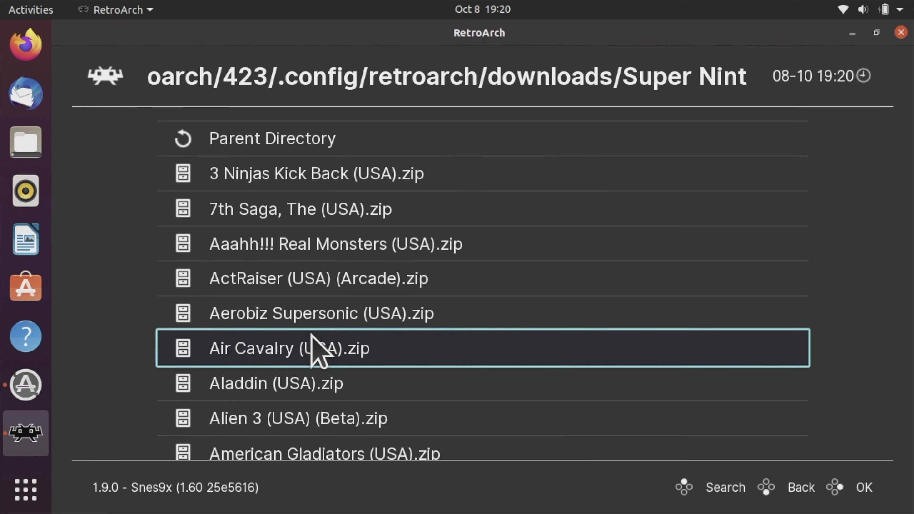
pyautogui.scroll(-3)
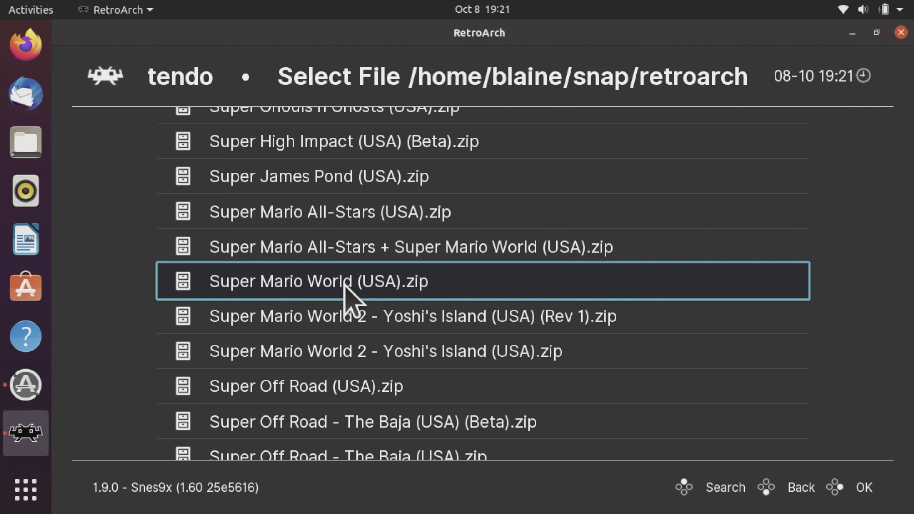
pyautogui.click(317, 280)
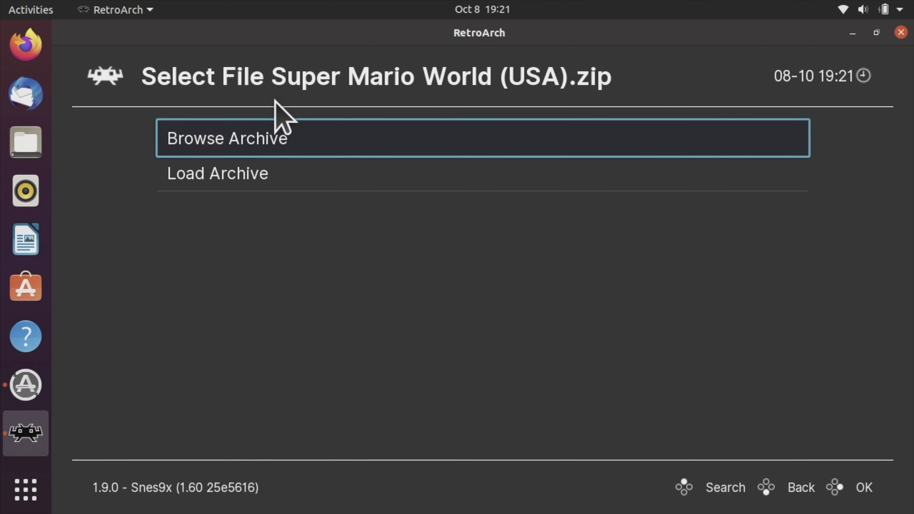
# Load the archive to start Super Mario World and maximize the game window
pyautogui.click(227, 138)
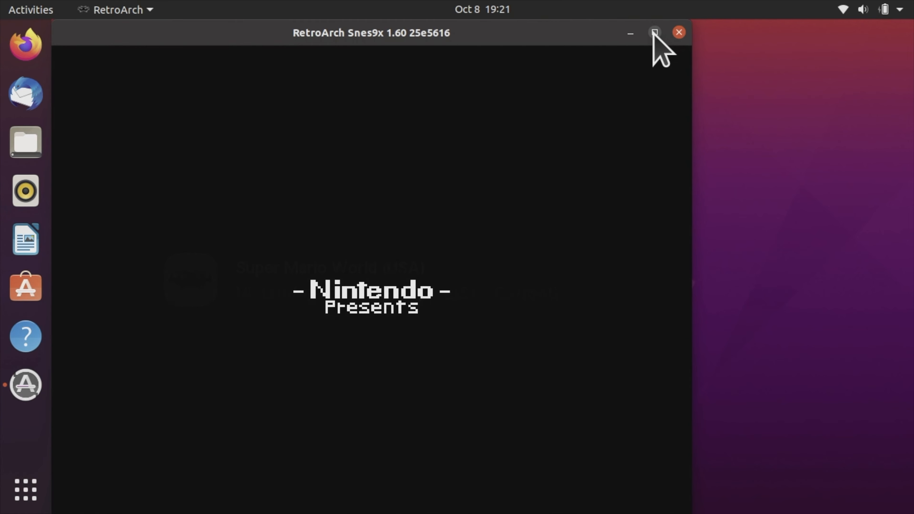
pyautogui.click(653, 33)
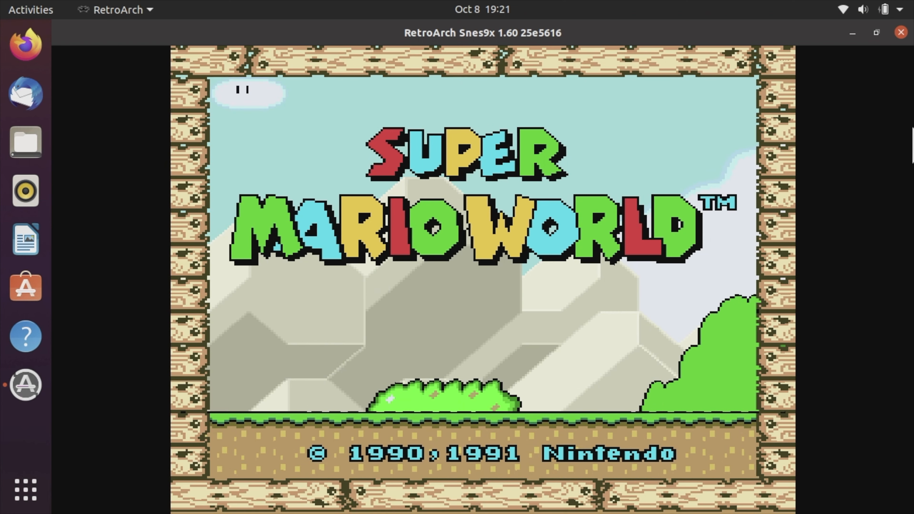